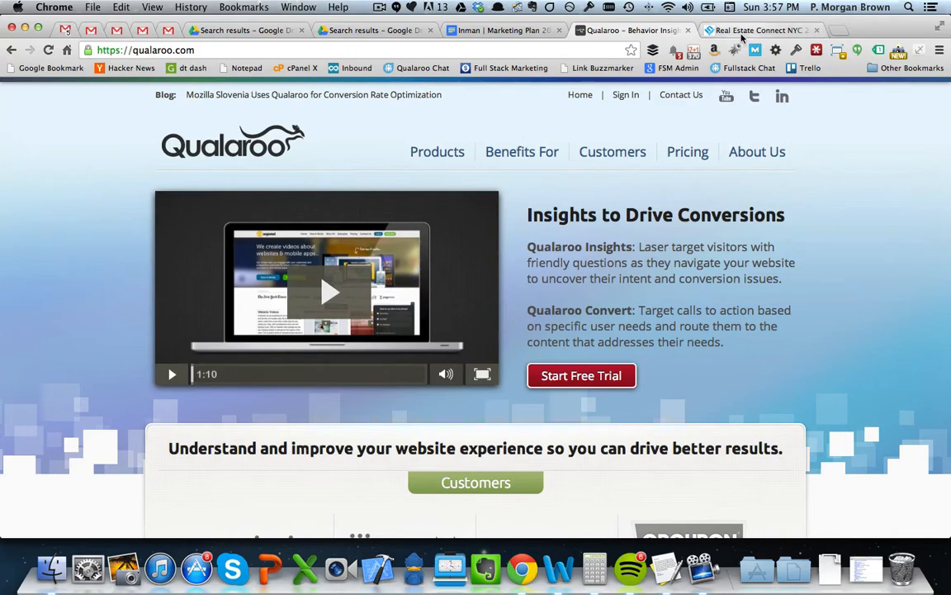
Glance at the conference website, then sign in to the Qualaroo account to reach the dashboard.
{"action": "left_click", "coordinate": [756, 30]}
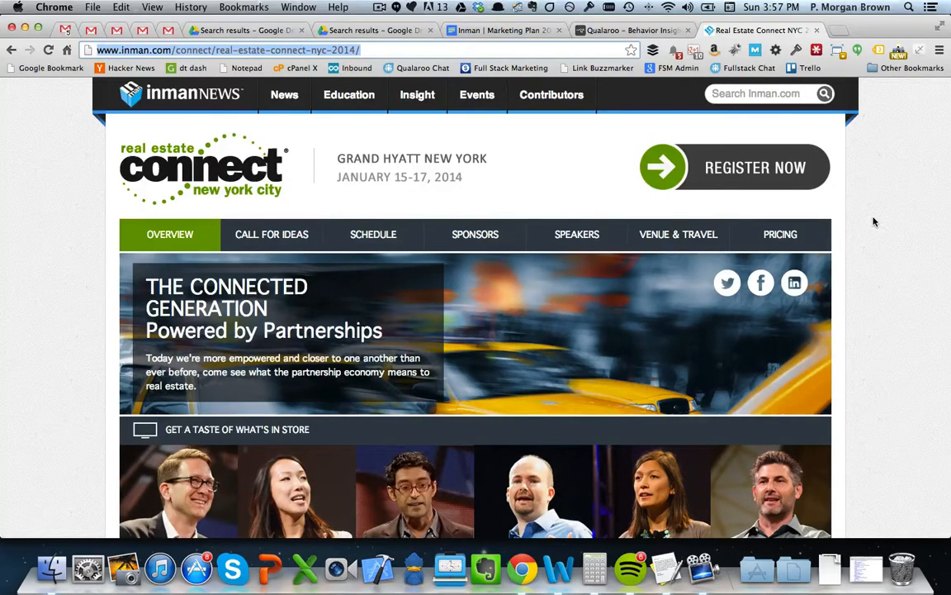
{"action": "left_click", "coordinate": [631, 30]}
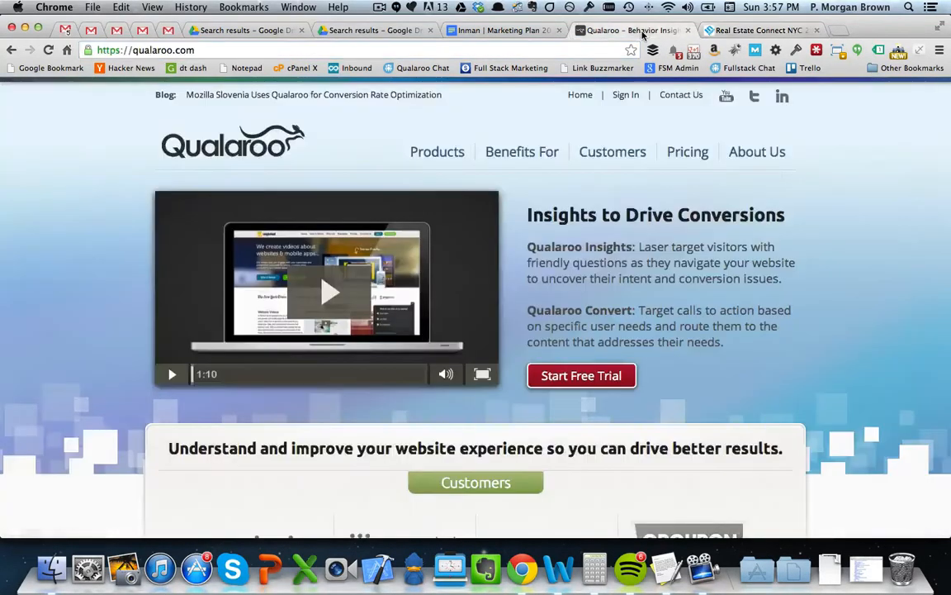
{"action": "mouse_move", "coordinate": [826, 192]}
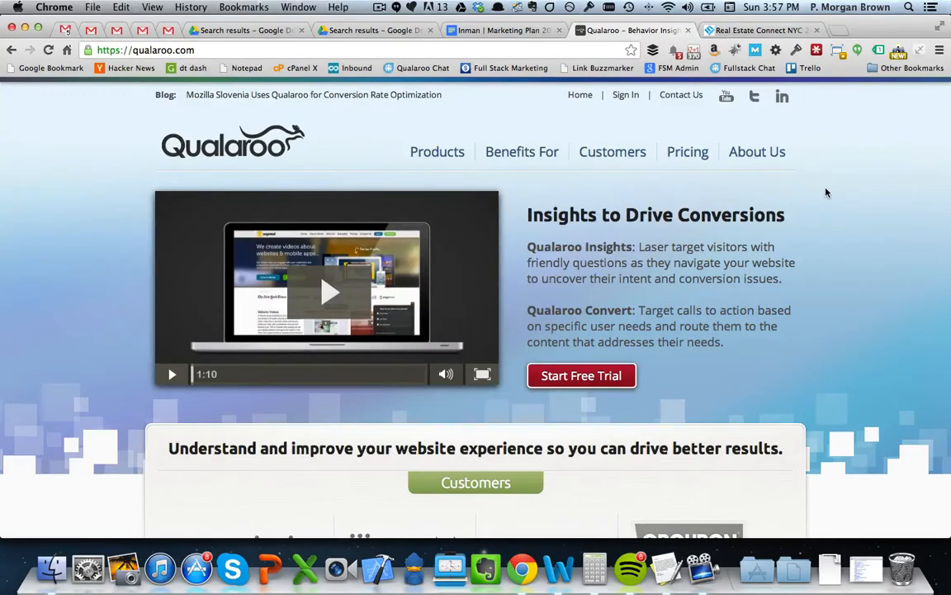
{"action": "left_click", "coordinate": [625, 94]}
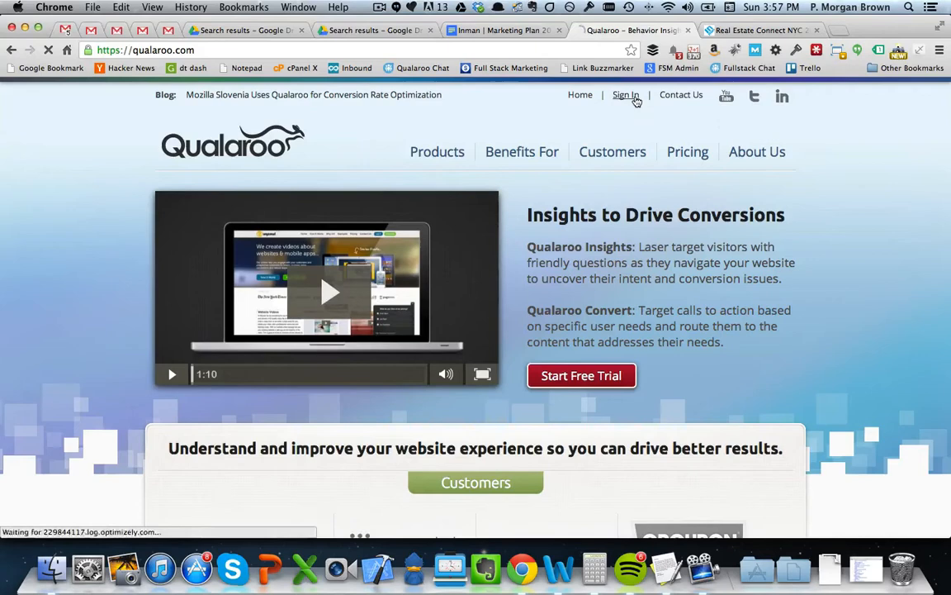
{"action": "left_click", "coordinate": [625, 94]}
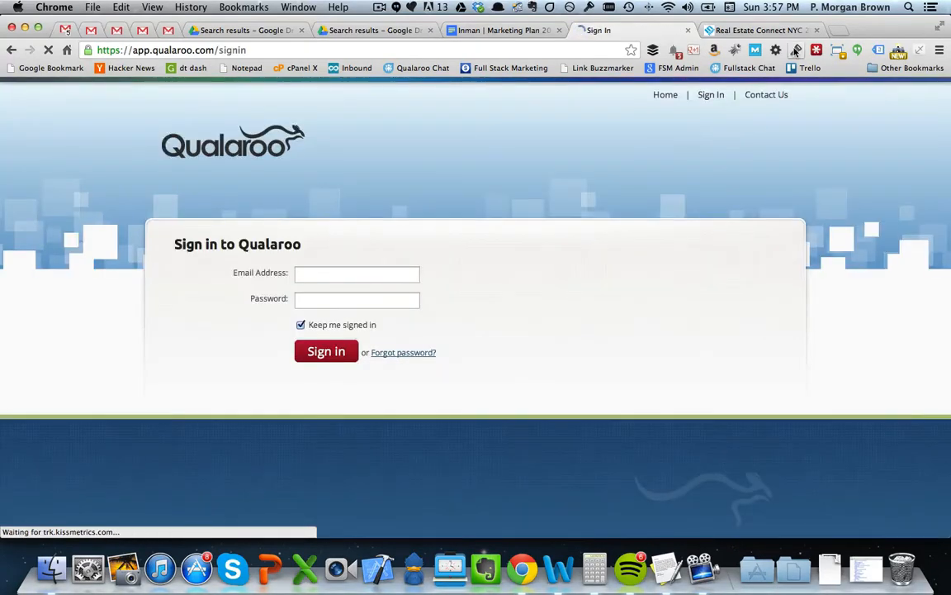
{"action": "left_click", "coordinate": [357, 274]}
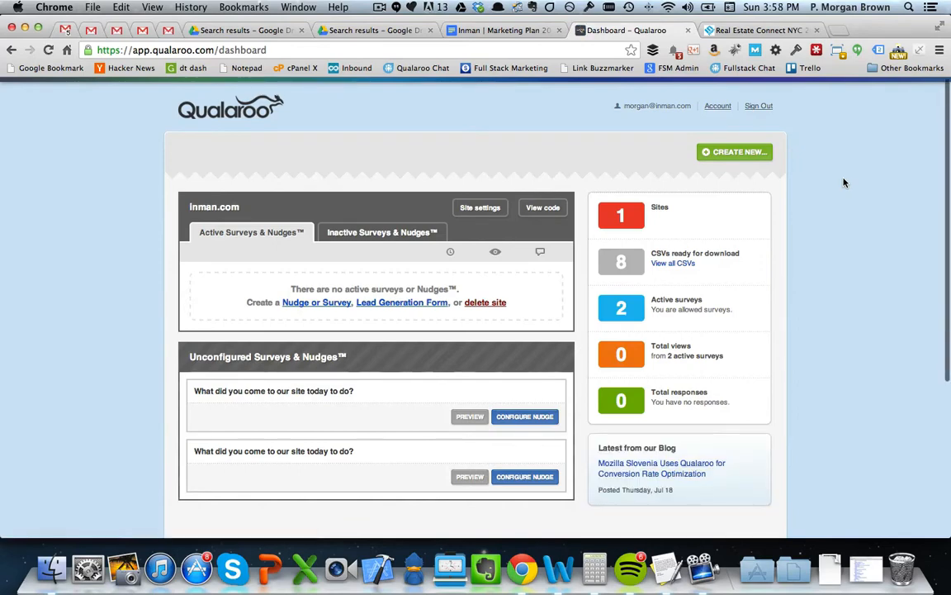
Create a new survey from the 'What did you come to our site today to do?' template.
{"action": "left_click", "coordinate": [734, 152]}
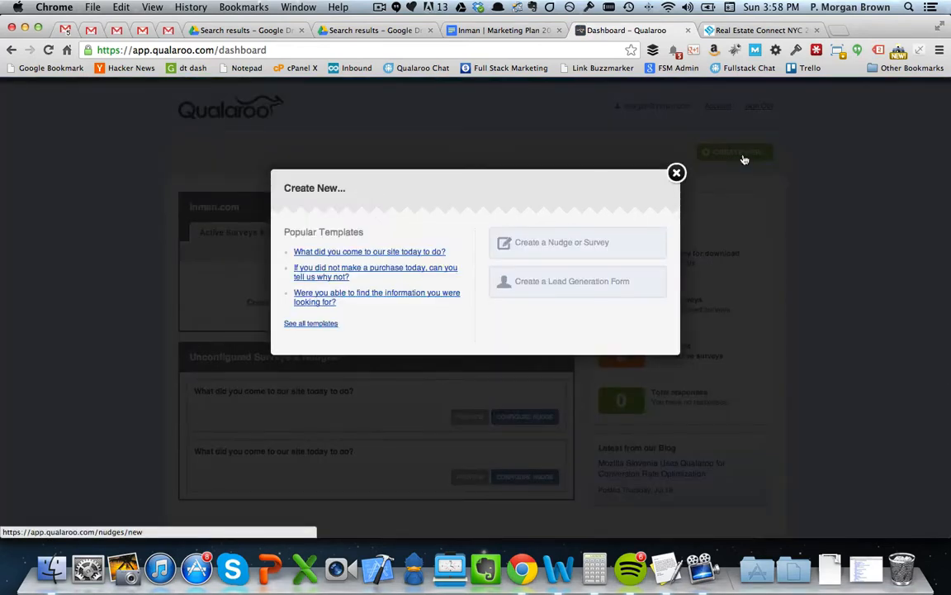
{"action": "mouse_move", "coordinate": [782, 192]}
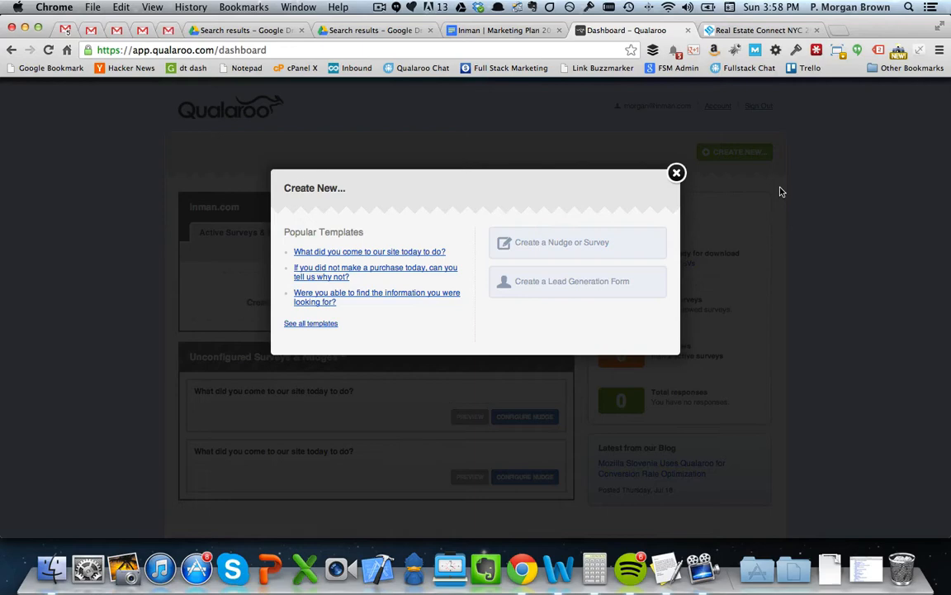
{"action": "mouse_move", "coordinate": [479, 211]}
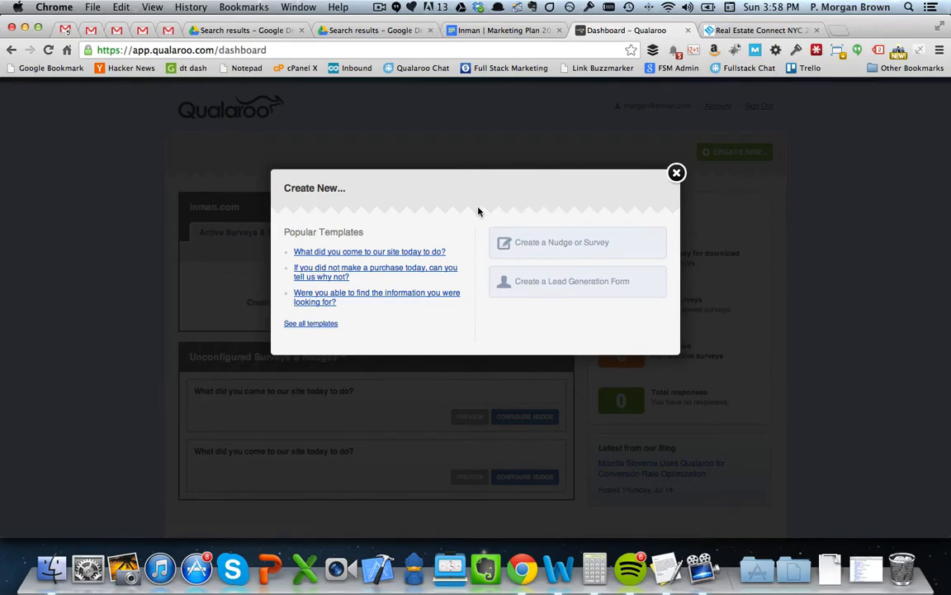
{"action": "mouse_move", "coordinate": [403, 255]}
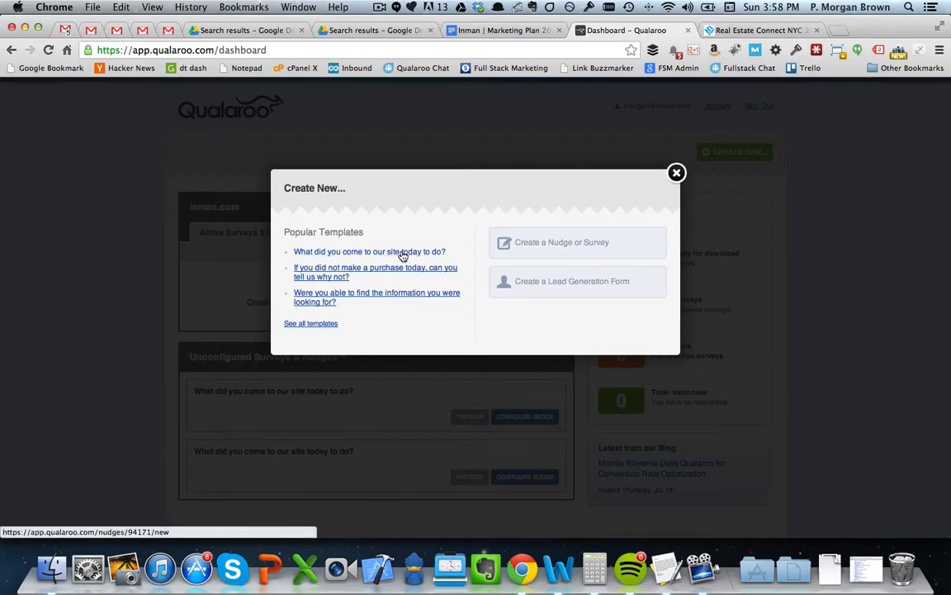
{"action": "left_click", "coordinate": [370, 251]}
{"action": "type", "text": "Conference Vi"}
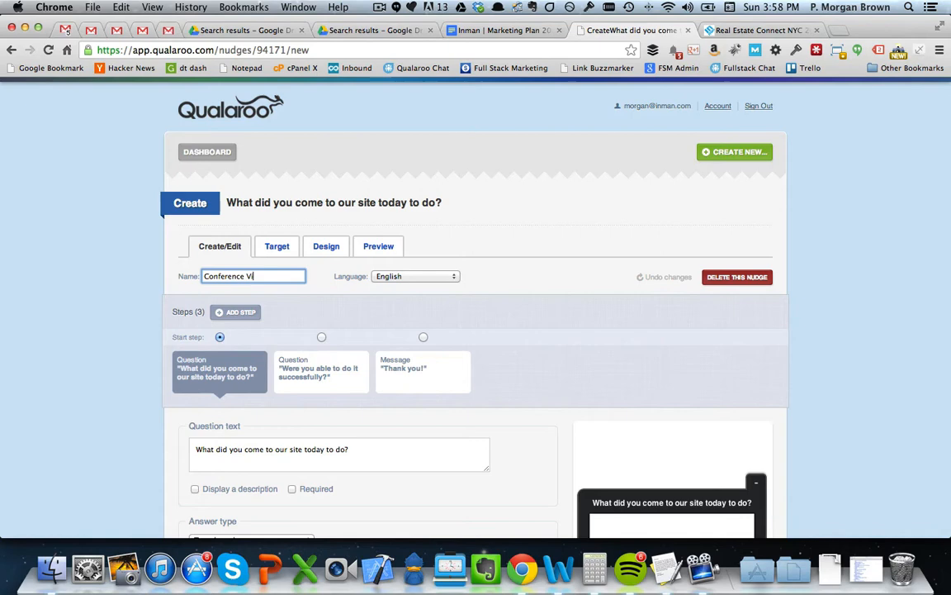
Name the new survey 'Conference Visitor Intent'.
{"action": "type", "text": "sitor"}
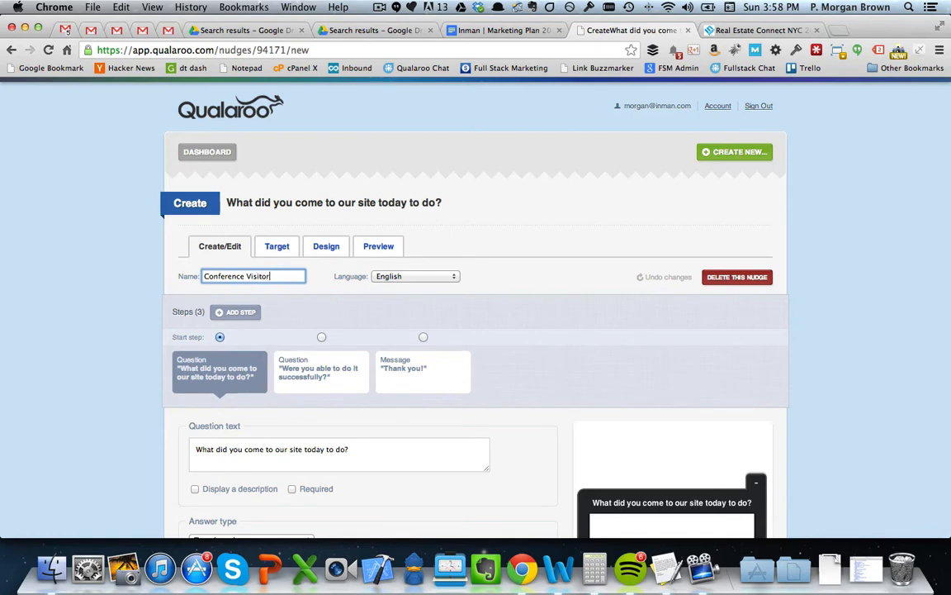
{"action": "type", "text": "Intent"}
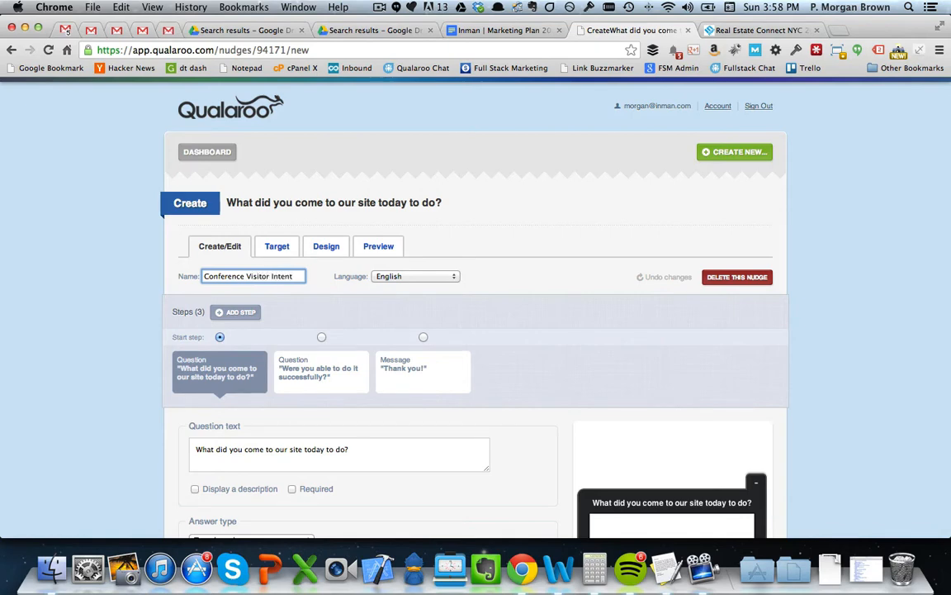
{"action": "scroll", "scroll_direction": "down", "scroll_amount": 3}
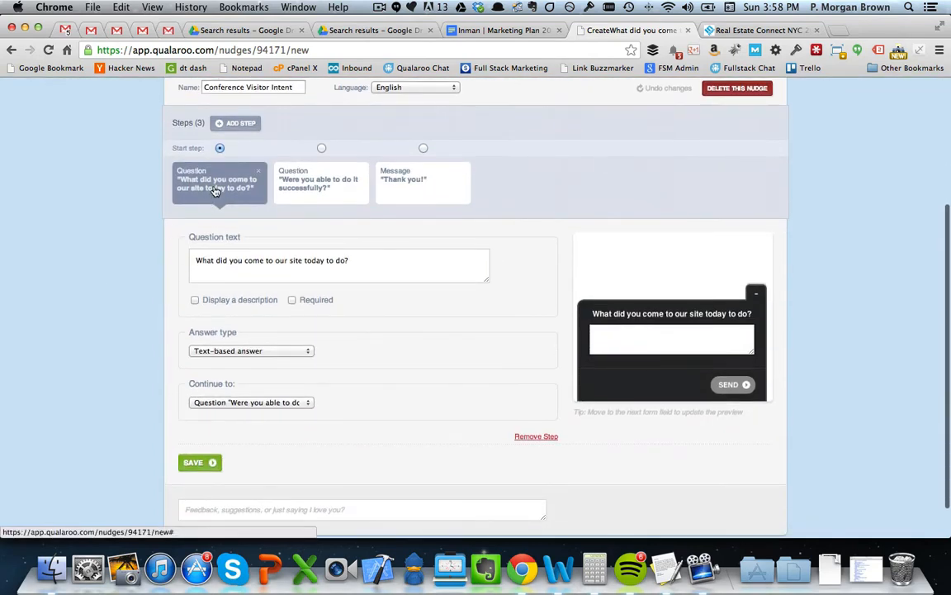
{"action": "mouse_move", "coordinate": [291, 191]}
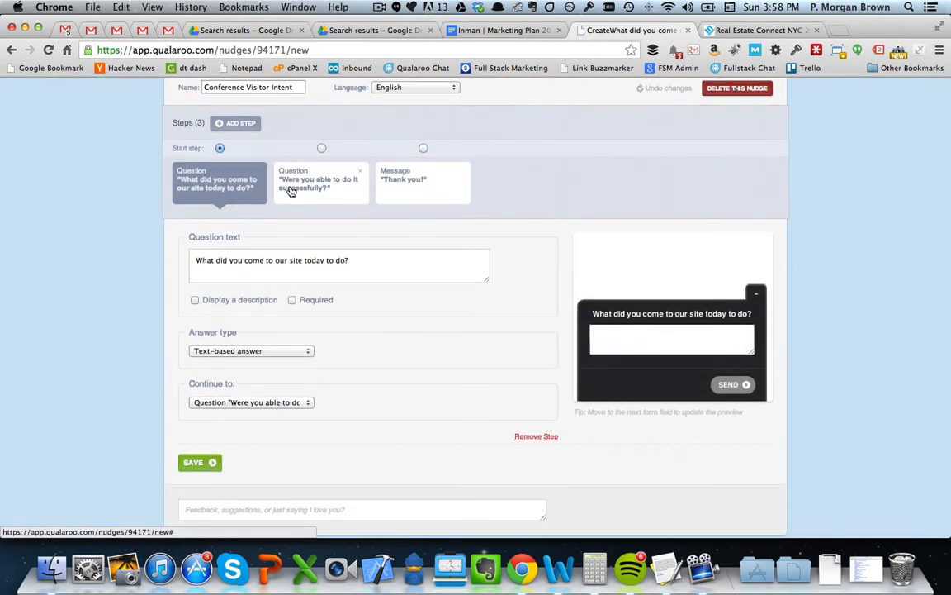
Bring up the 'Were you able to do it successfully?' question and its answers for editing.
{"action": "left_click", "coordinate": [320, 181]}
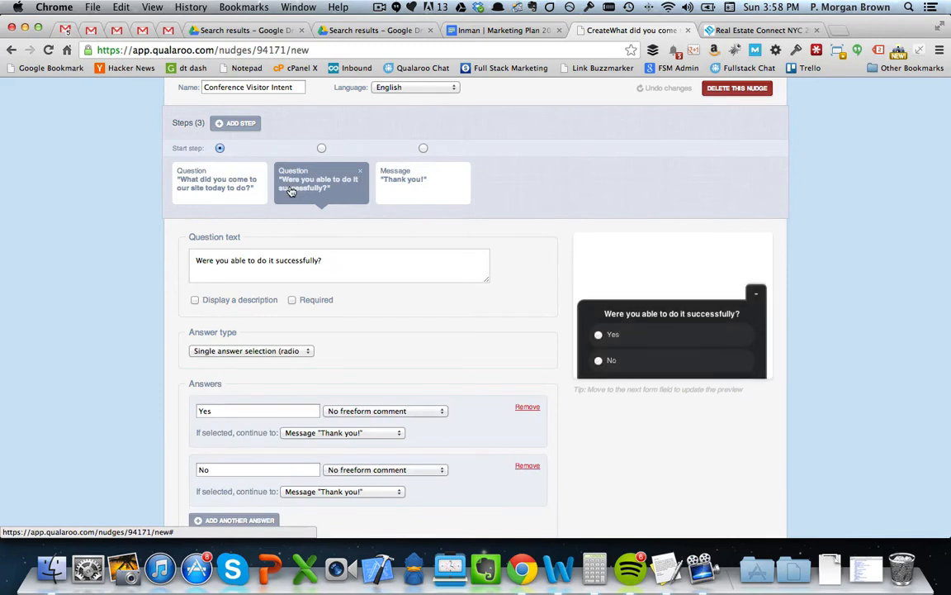
{"action": "mouse_move", "coordinate": [268, 221]}
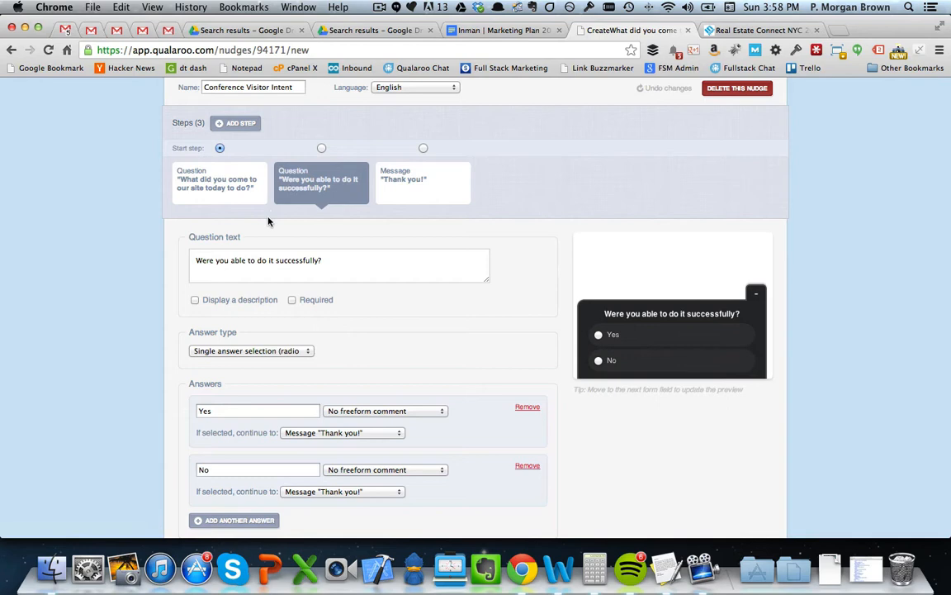
{"action": "scroll", "scroll_direction": "down", "scroll_amount": 3}
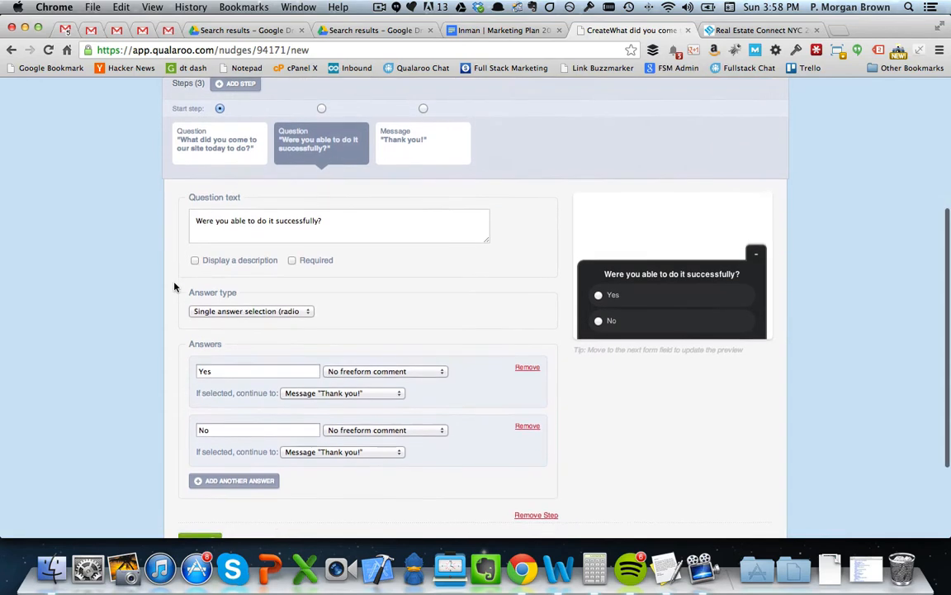
{"action": "scroll", "scroll_direction": "down", "scroll_amount": 3}
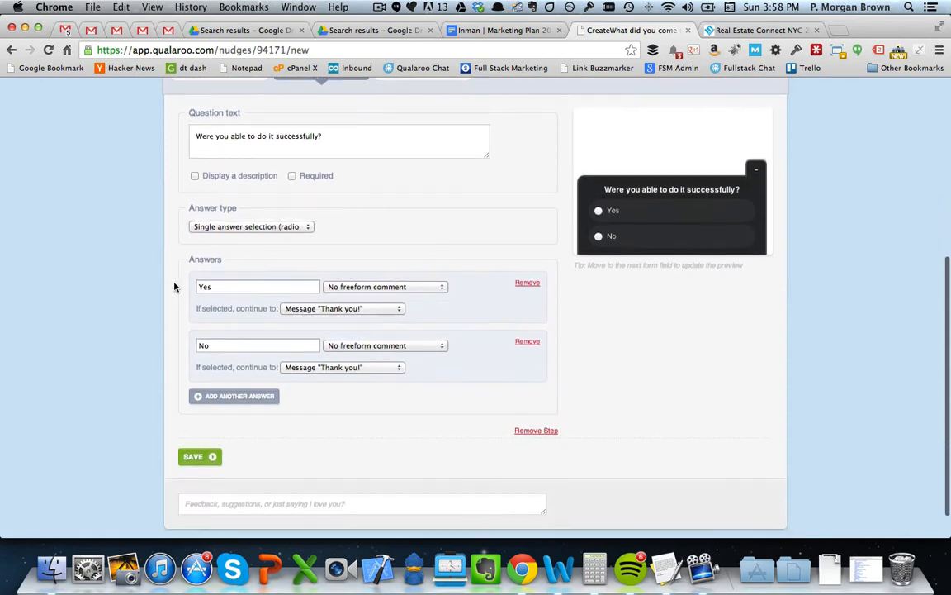
{"action": "scroll", "scroll_direction": "down", "scroll_amount": 3}
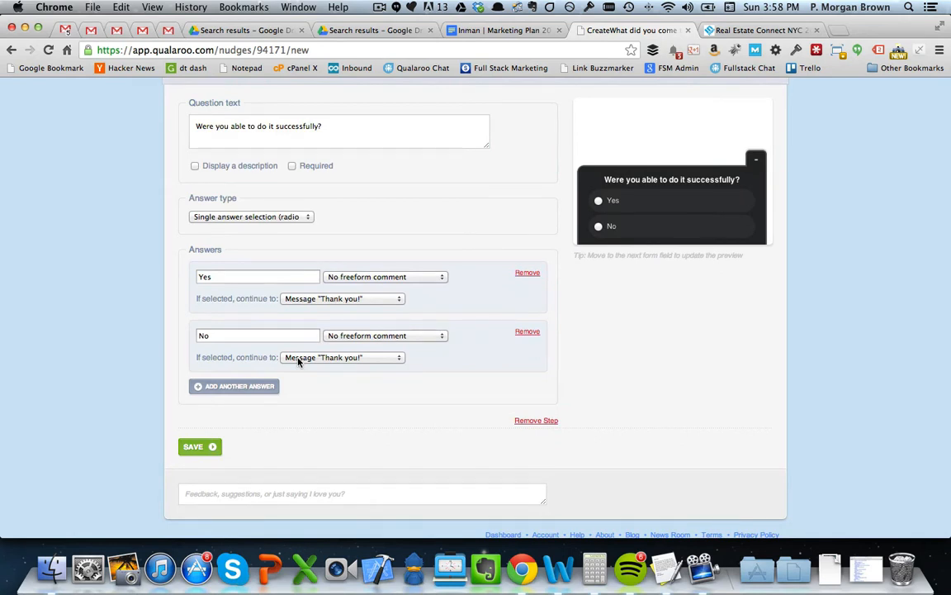
Add a fourth step after the No answer as a question taking a text-based answer.
{"action": "left_click", "coordinate": [234, 387]}
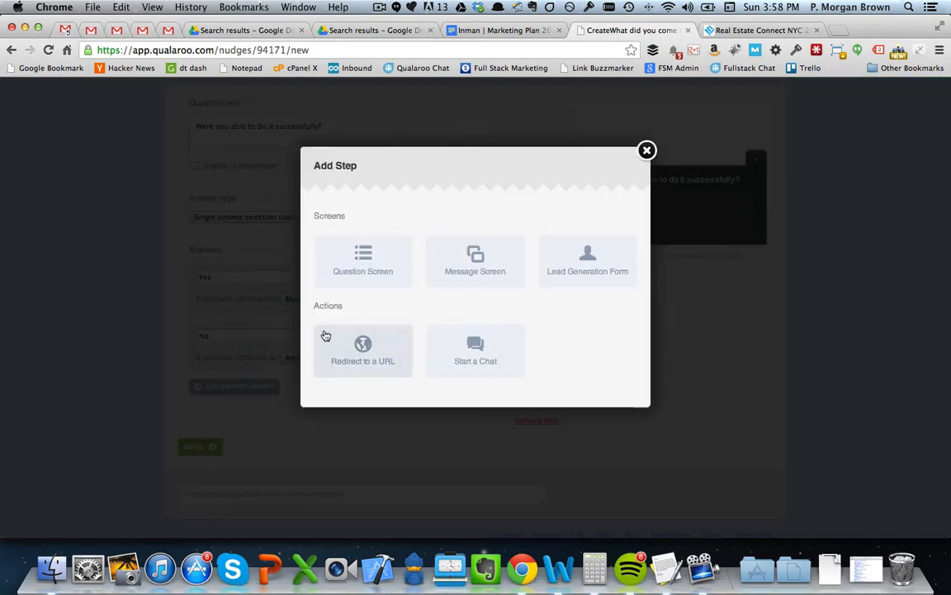
{"action": "left_click", "coordinate": [647, 150]}
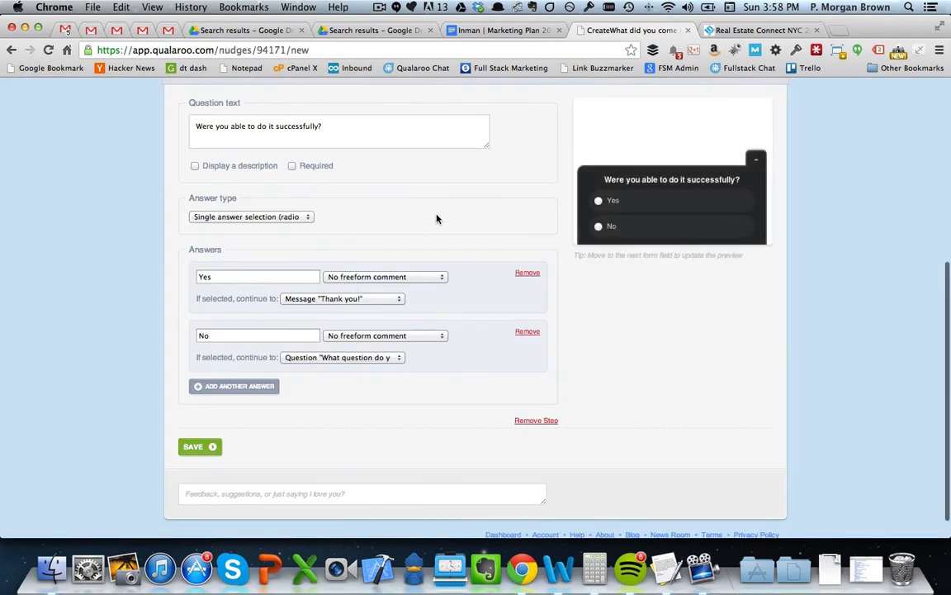
{"action": "left_click", "coordinate": [525, 218]}
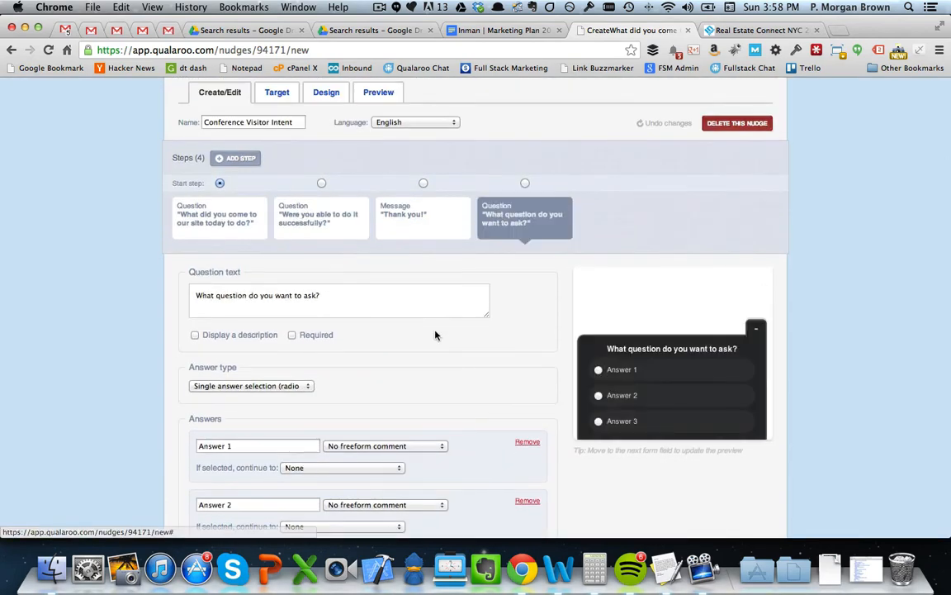
{"action": "scroll", "scroll_direction": "down", "scroll_amount": 3}
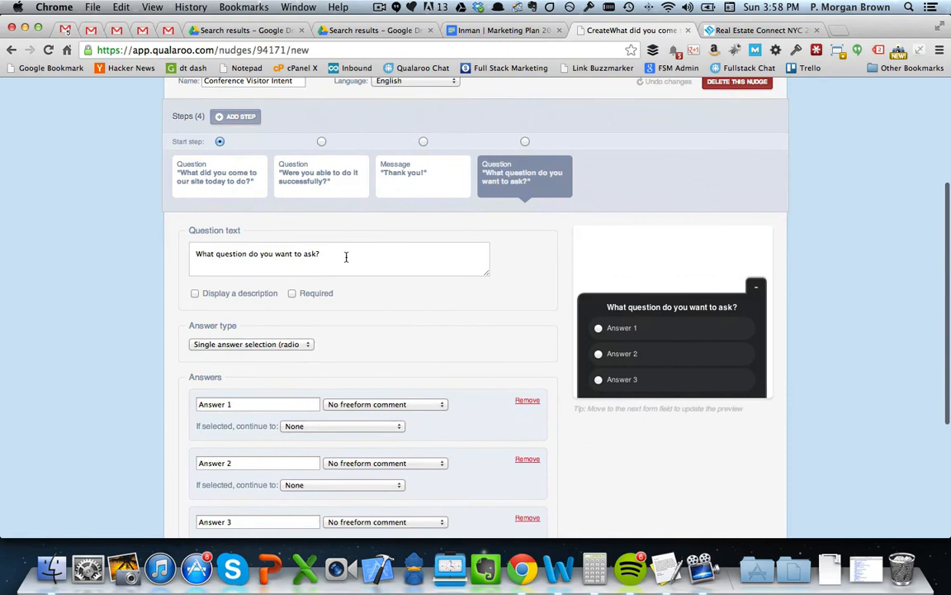
{"action": "left_click", "coordinate": [251, 343]}
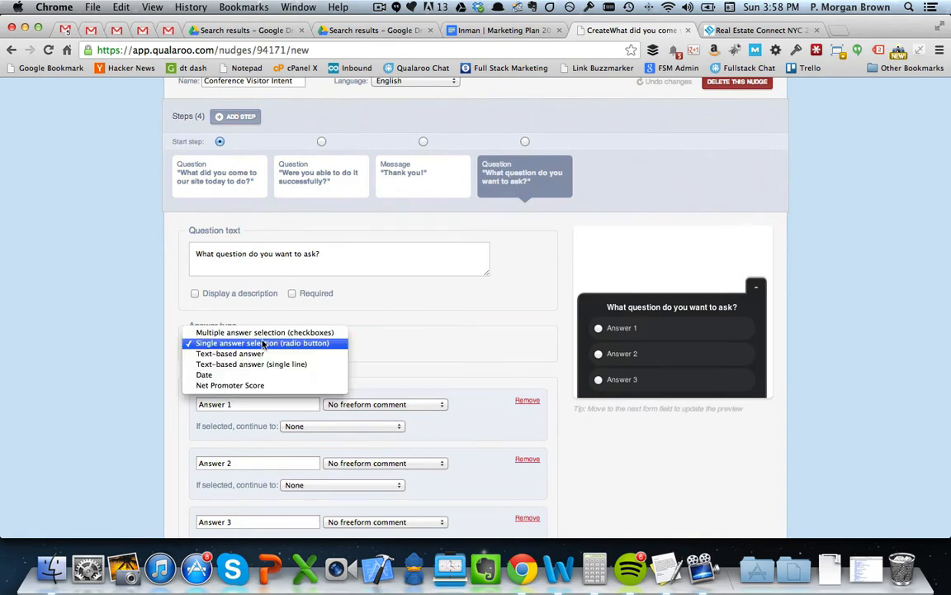
{"action": "left_click", "coordinate": [231, 354]}
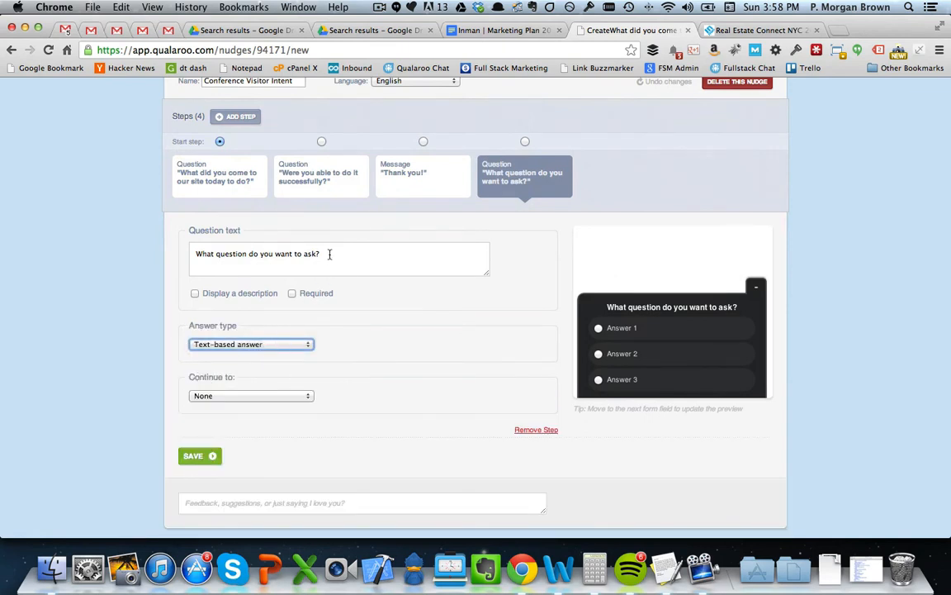
{"action": "left_click", "coordinate": [339, 254]}
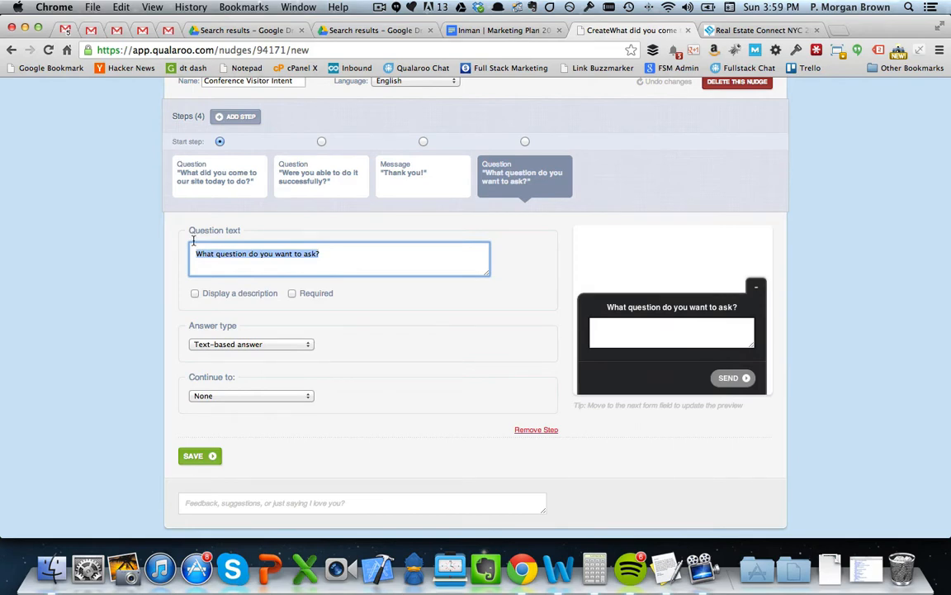
Word it 'Sorry to hear that. What information did you need to accomplish your goal?'.
{"action": "type", "text": "Sorry to hear that."}
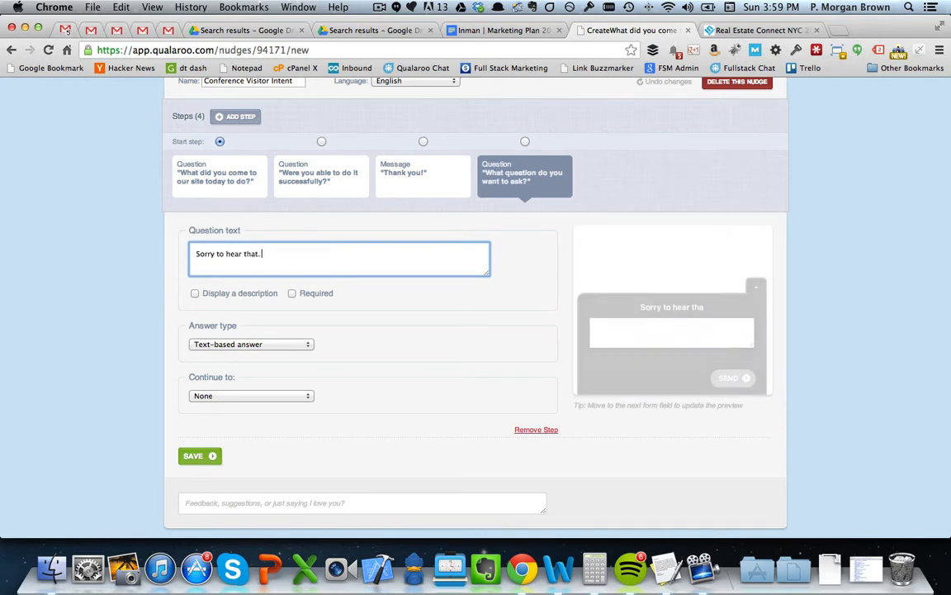
{"action": "type", "text": "What infor"}
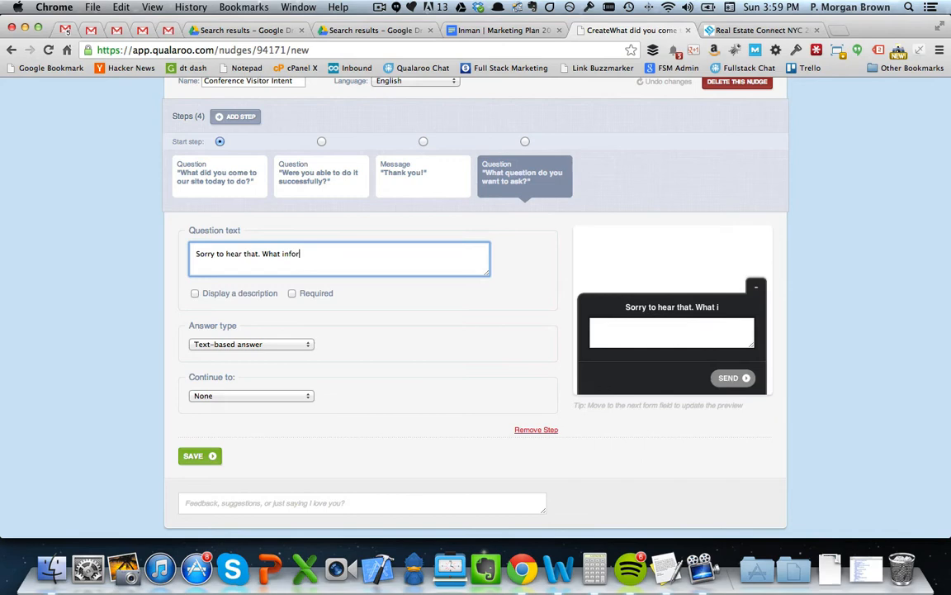
{"action": "type", "text": "mation did y"}
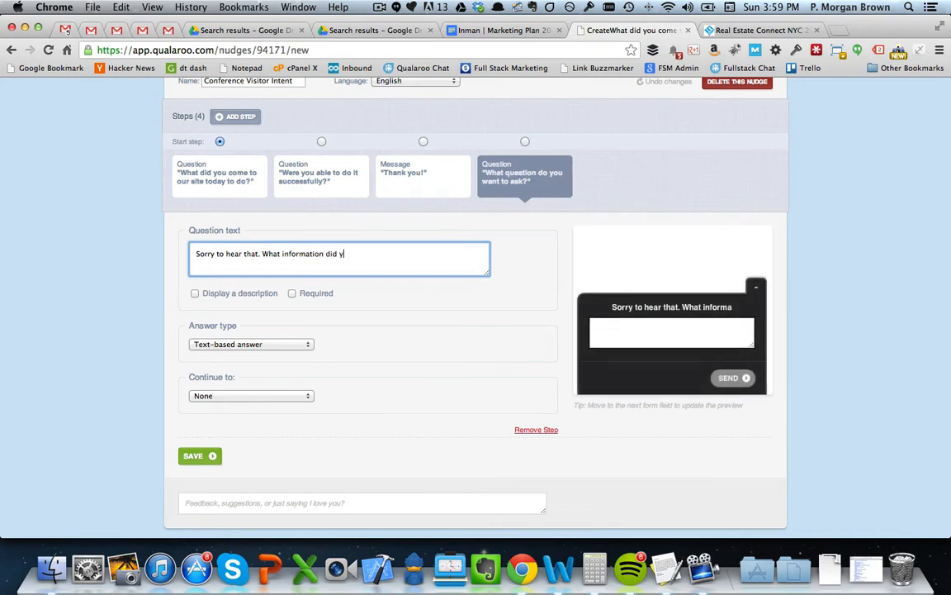
{"action": "type", "text": "ou need to accomplish"}
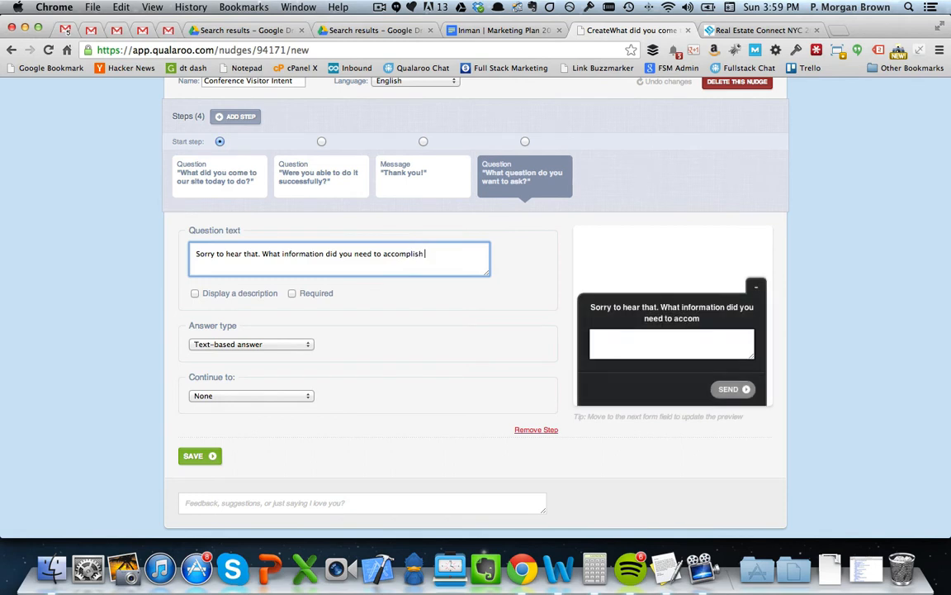
{"action": "type", "text": "your go"}
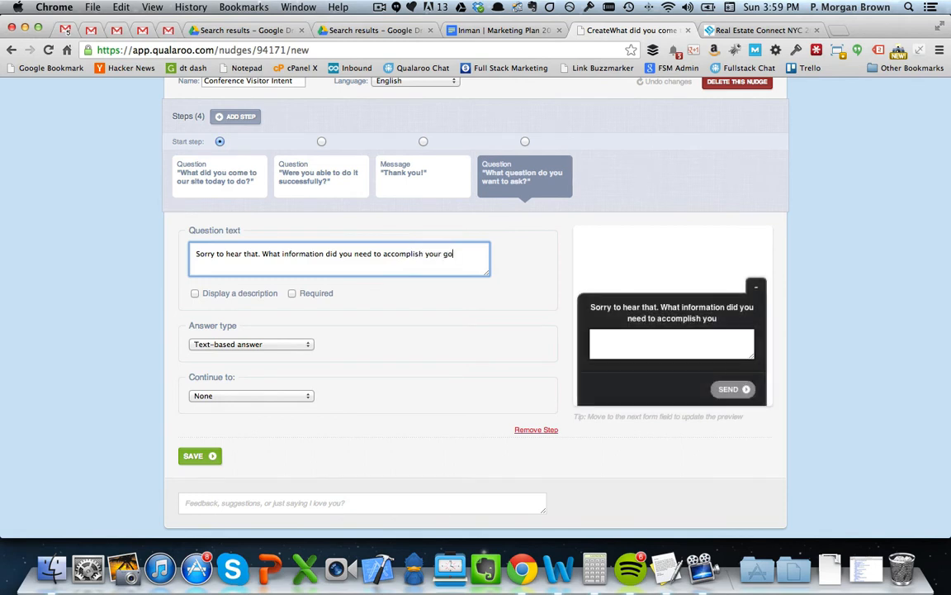
{"action": "type", "text": "al?"}
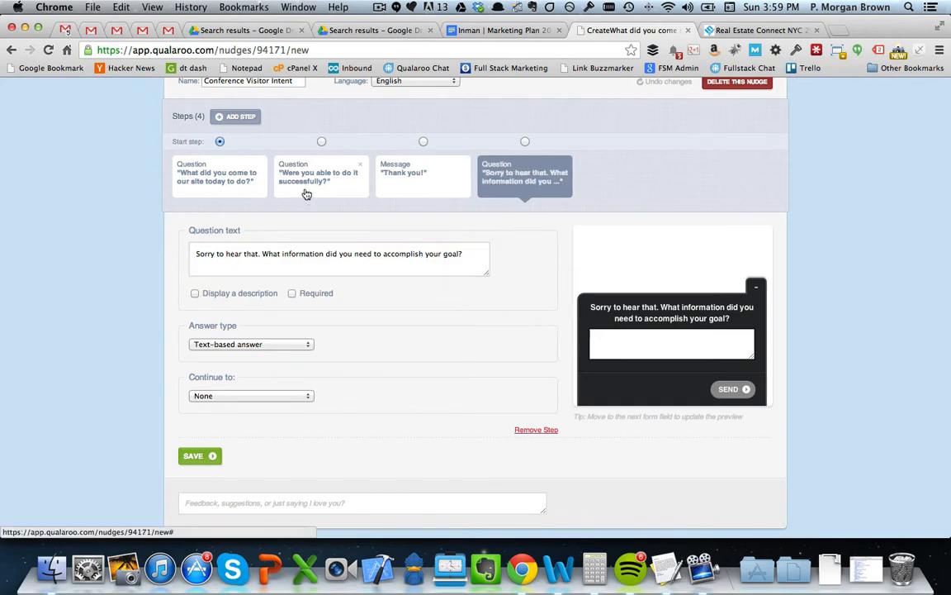
Route Yes answers on the success question to a new step with a free-text answer.
{"action": "left_click", "coordinate": [320, 175]}
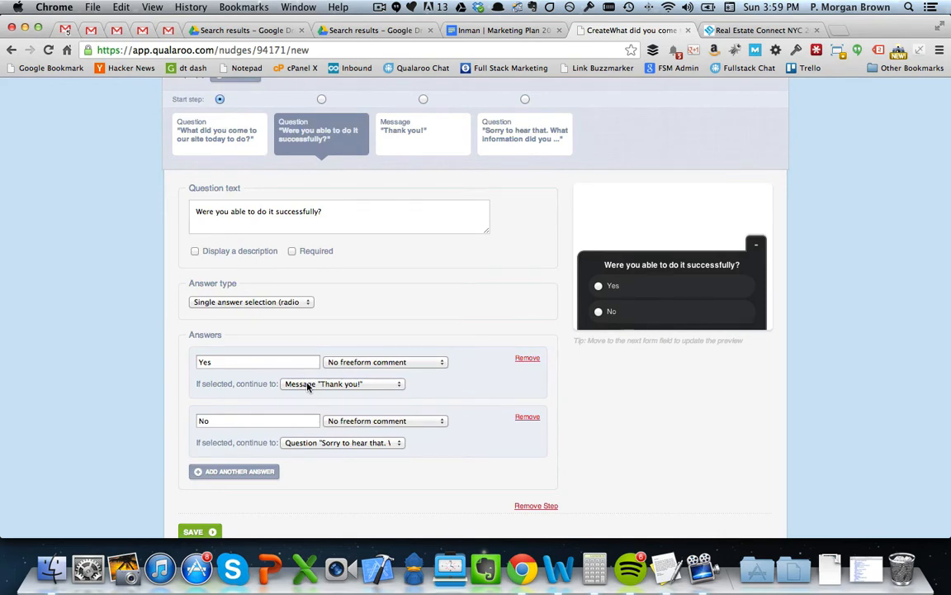
{"action": "left_click", "coordinate": [342, 383]}
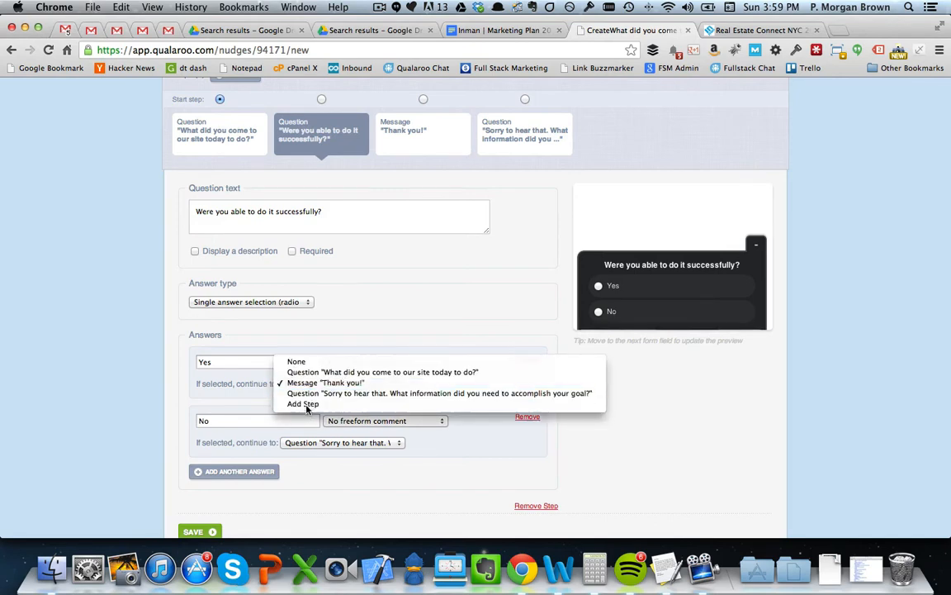
{"action": "left_click", "coordinate": [302, 403]}
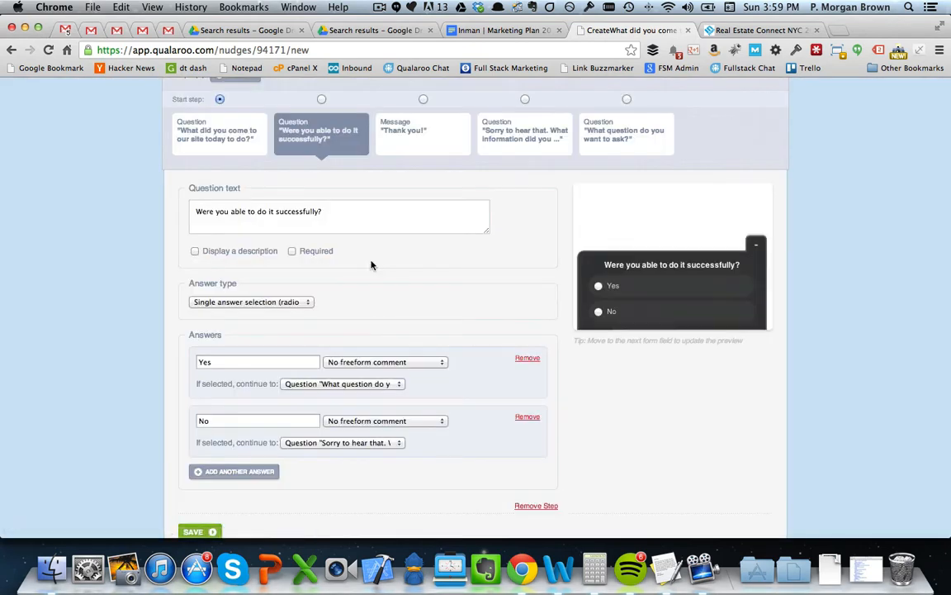
{"action": "mouse_move", "coordinate": [604, 150]}
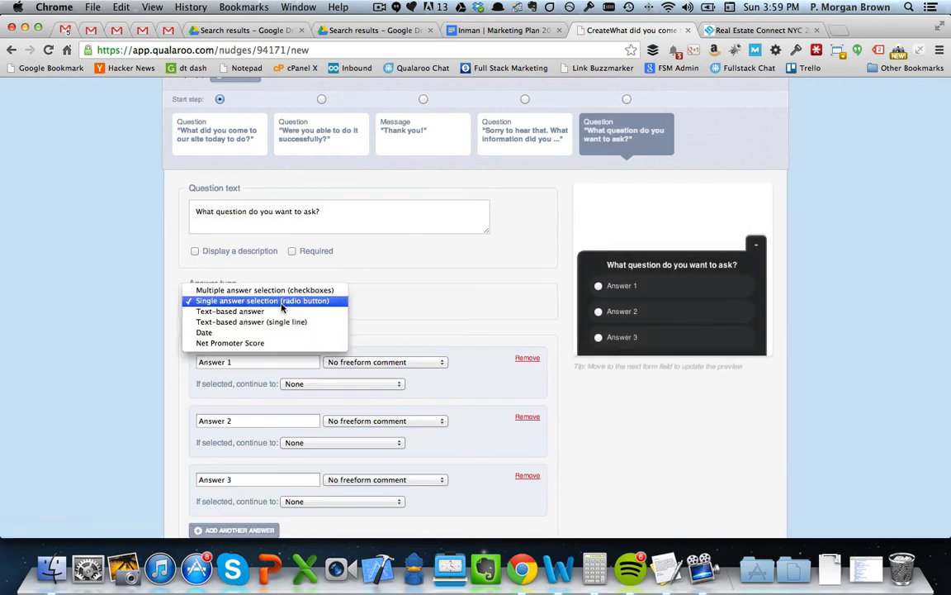
{"action": "left_click", "coordinate": [232, 311]}
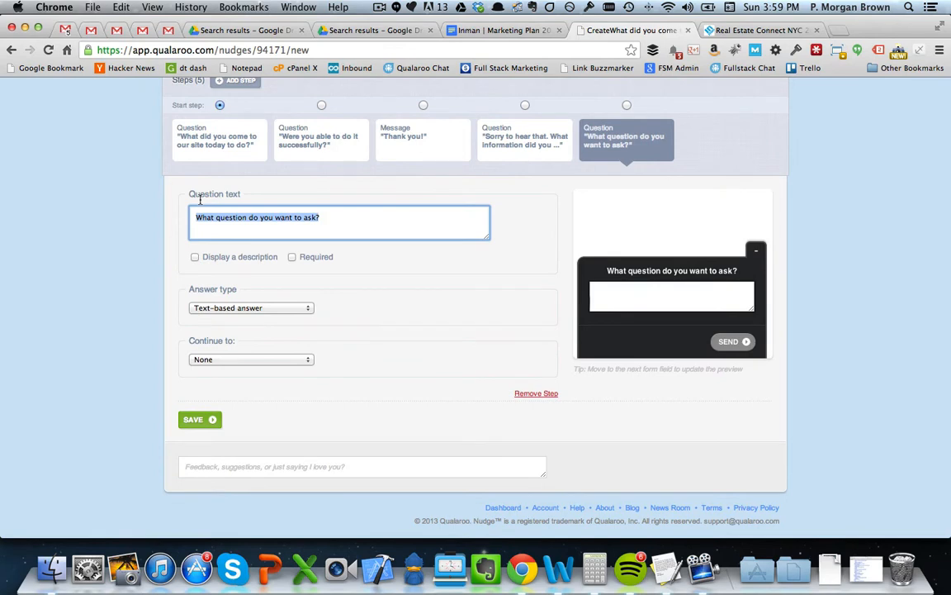
Word it 'Happy to hear that! Please let us know if there is anything we can do to improve.'.
{"action": "type", "text": "Happy to h"}
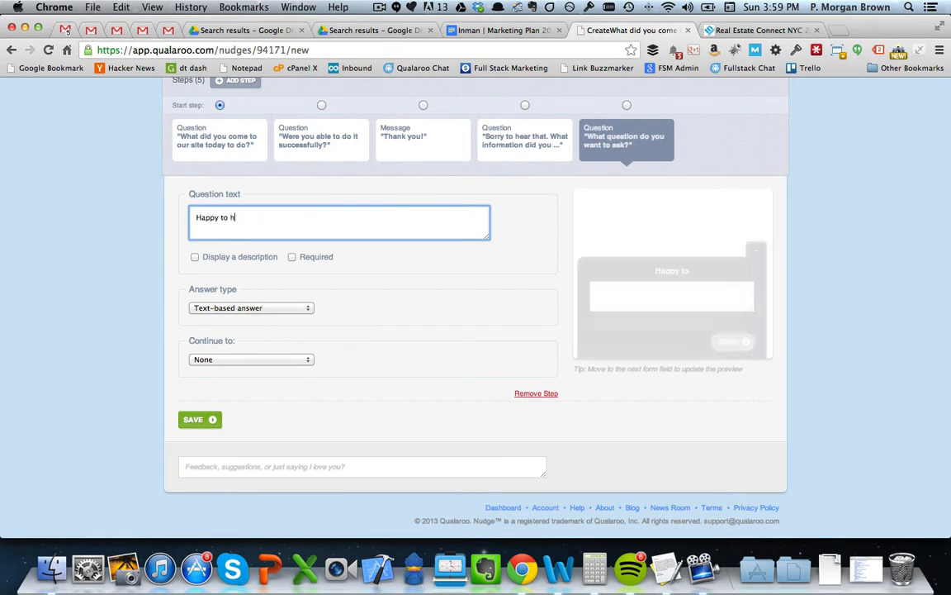
{"action": "type", "text": "ear that"}
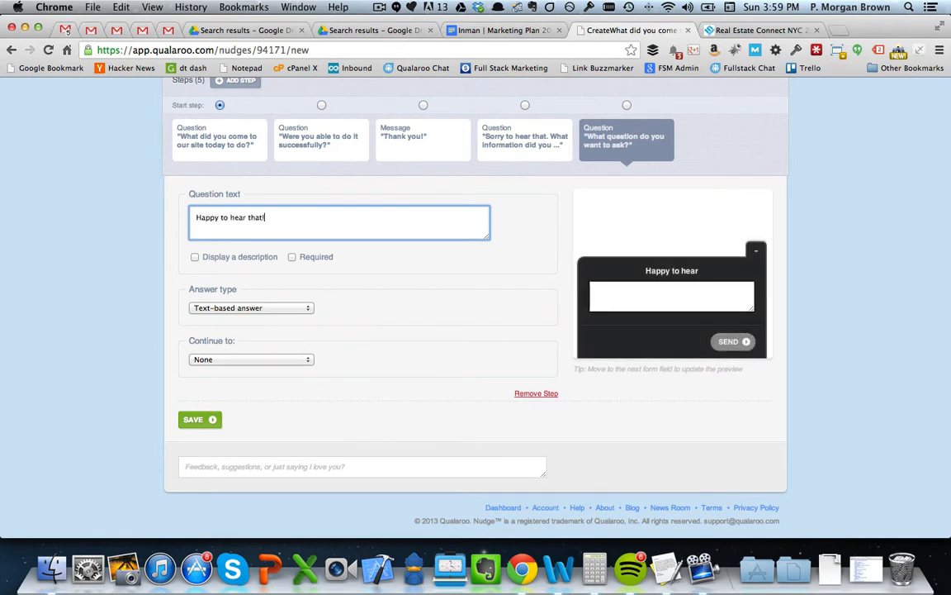
{"action": "type", "text": "! Please let"}
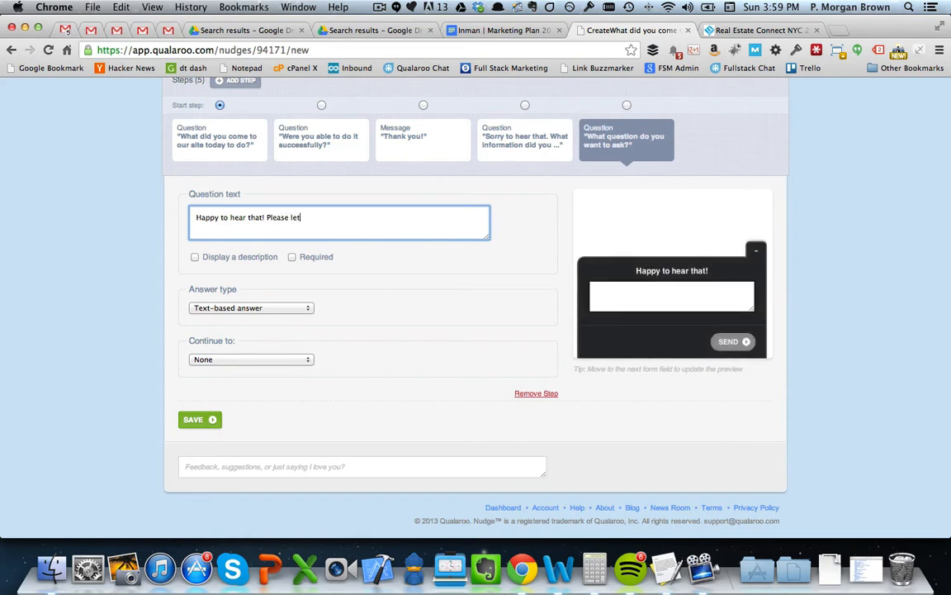
{"action": "type", "text": "us know if"}
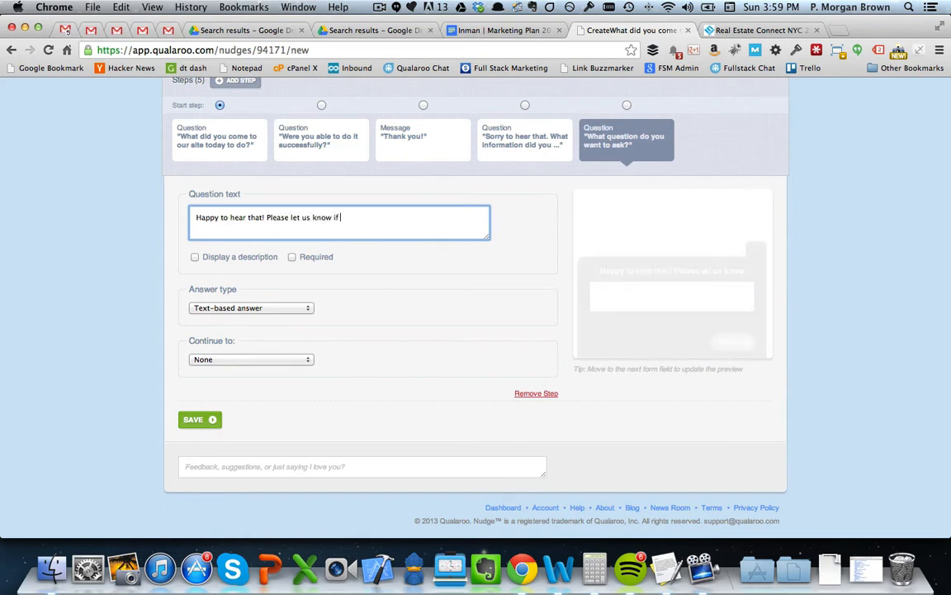
{"action": "type", "text": "there is any"}
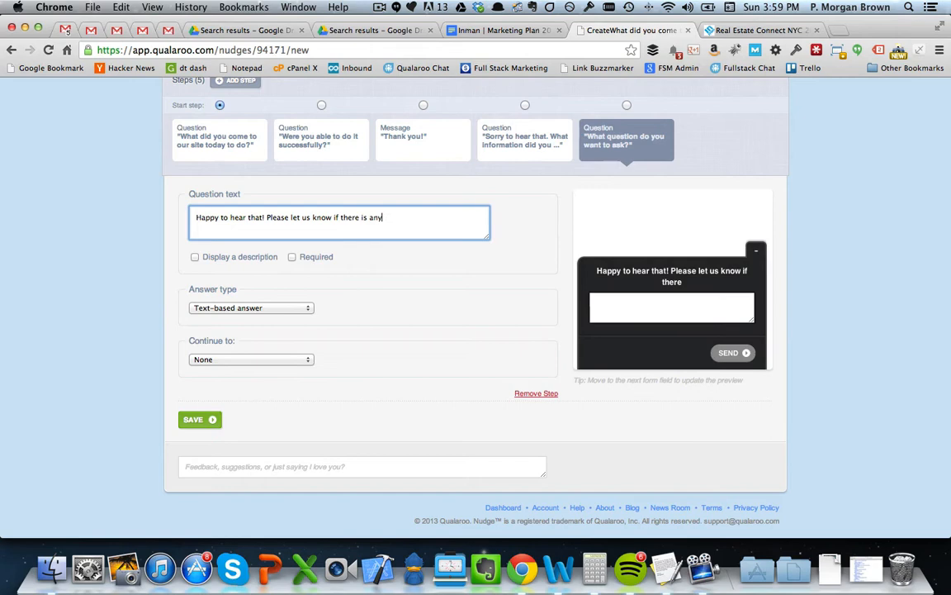
{"action": "type", "text": "thing we can do to improve"}
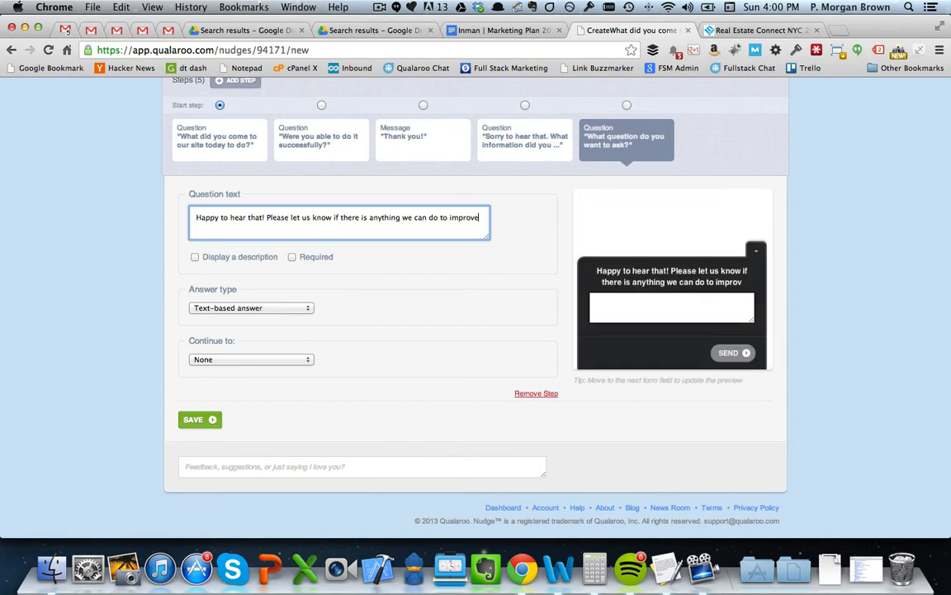
{"action": "type", "text": "."}
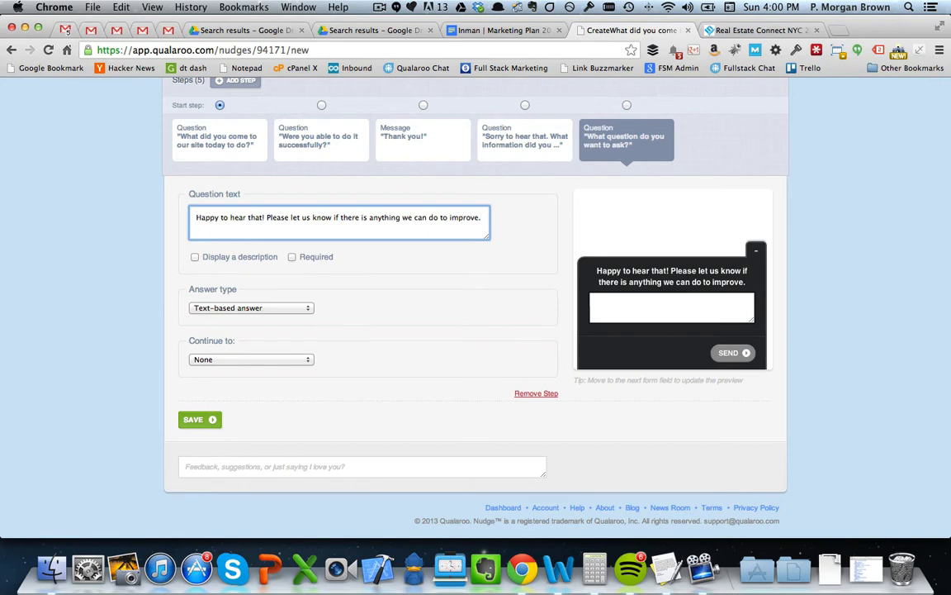
{"action": "mouse_move", "coordinate": [208, 353]}
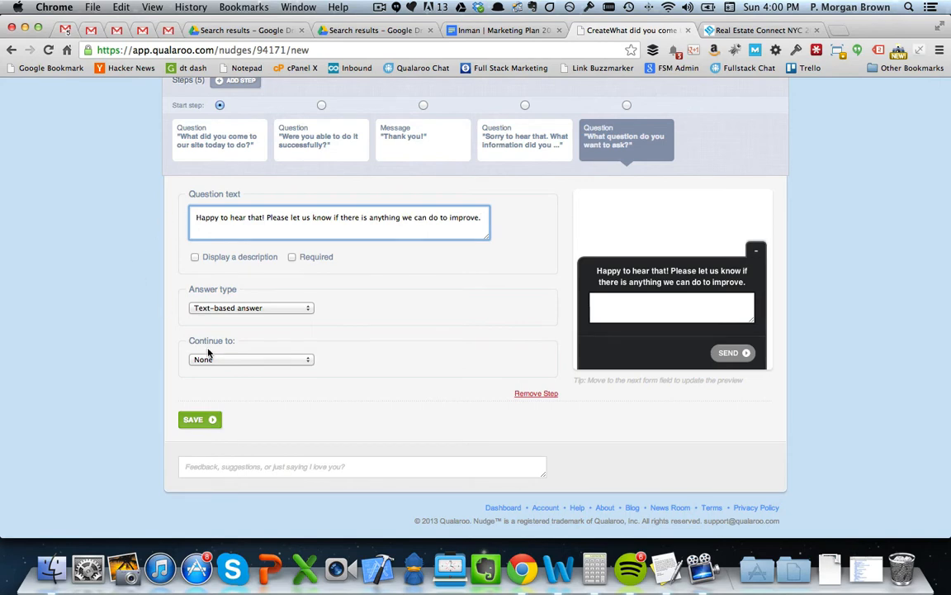
Make the improvement question continue to the 'Thank you!' message.
{"action": "left_click", "coordinate": [251, 358]}
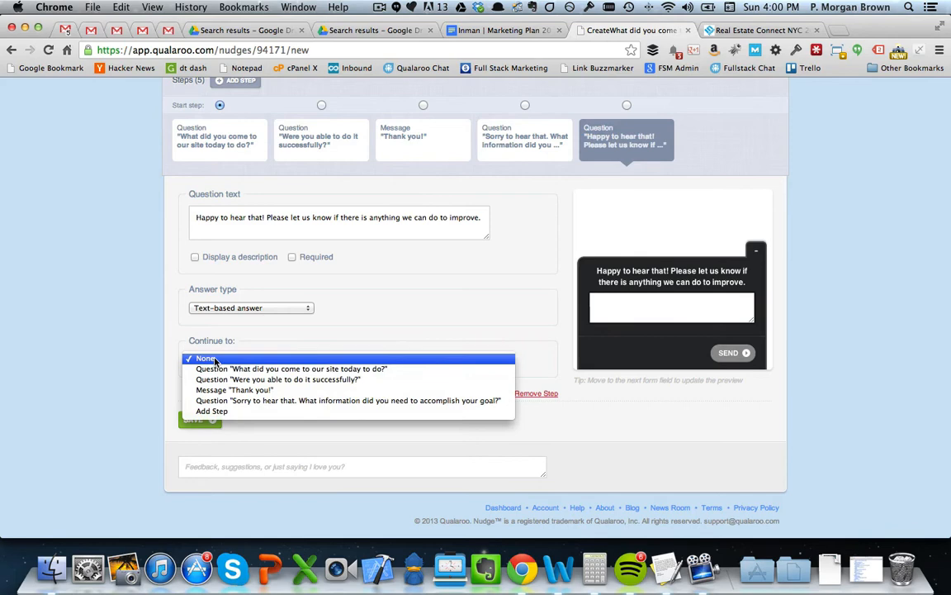
{"action": "left_click", "coordinate": [234, 390]}
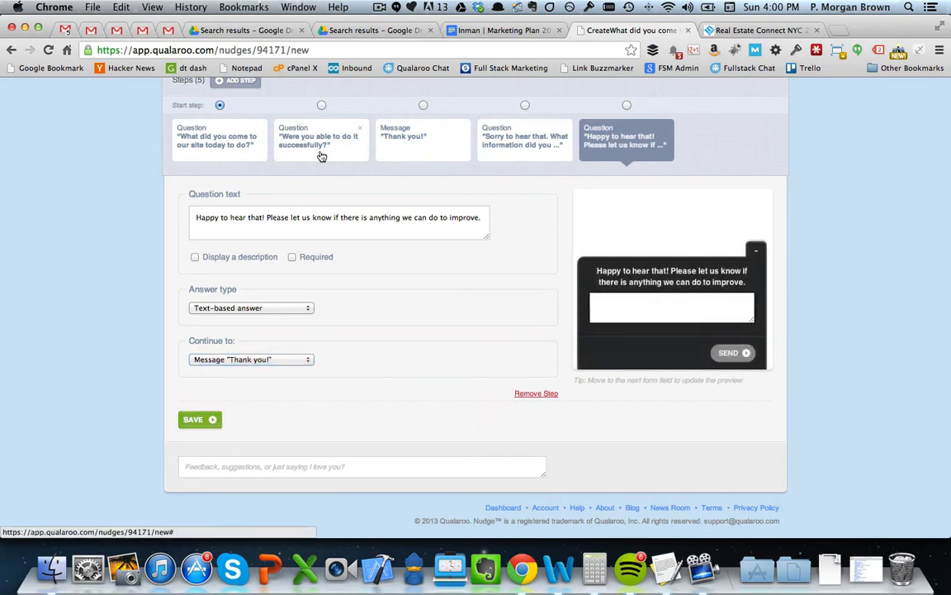
{"action": "mouse_move", "coordinate": [504, 155]}
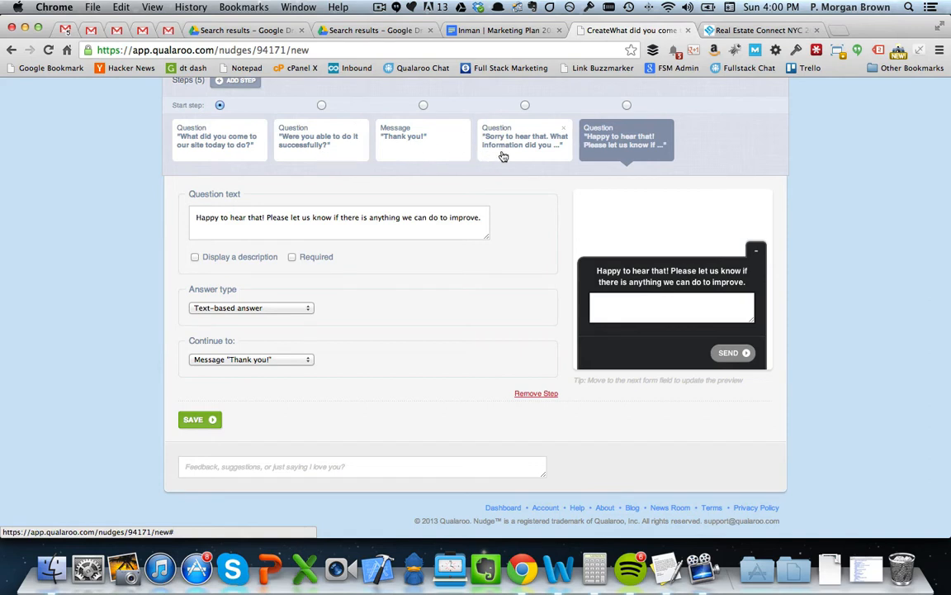
{"action": "left_click", "coordinate": [525, 139]}
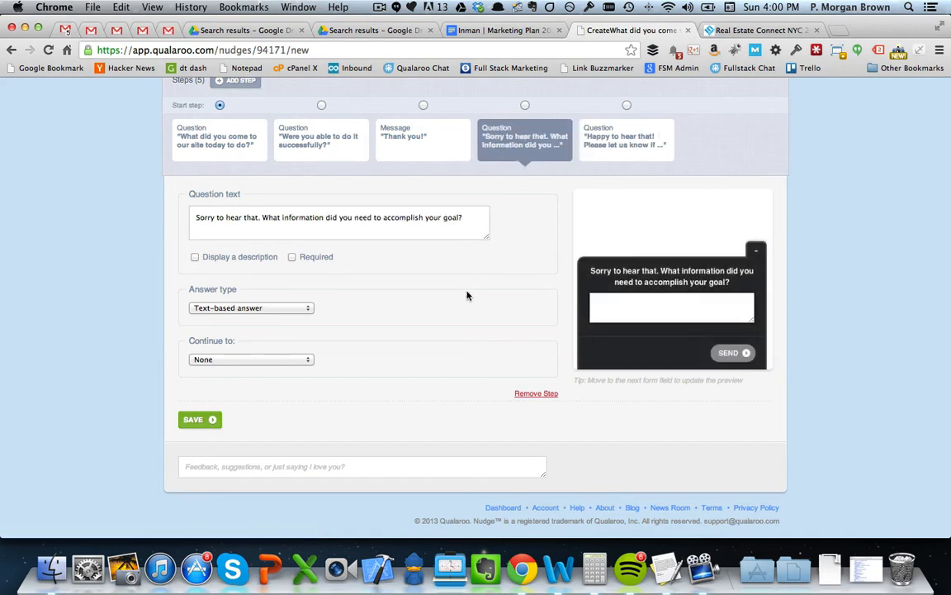
Make the 'Sorry to hear that' question continue to a new message-screen step.
{"action": "left_click", "coordinate": [251, 359]}
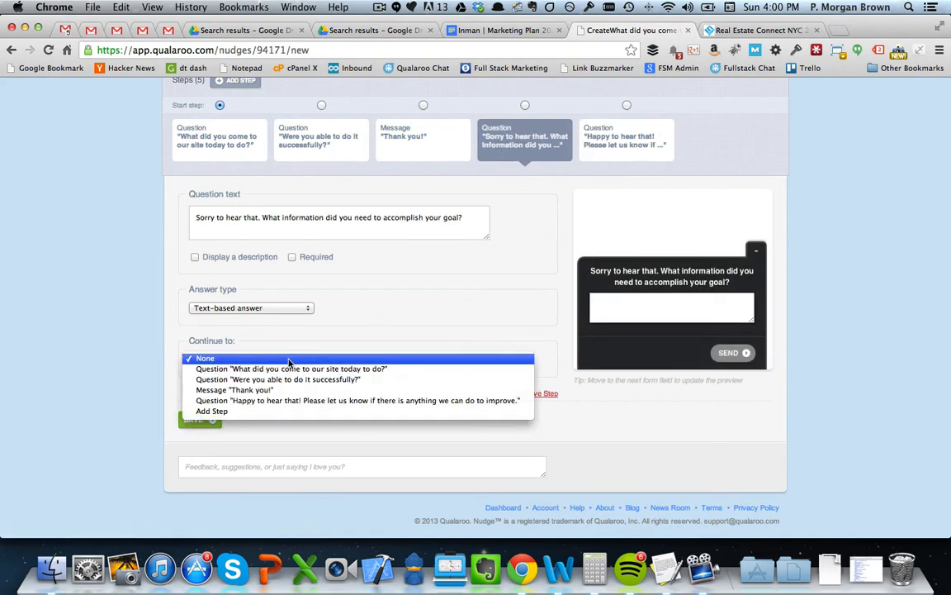
{"action": "left_click", "coordinate": [211, 409]}
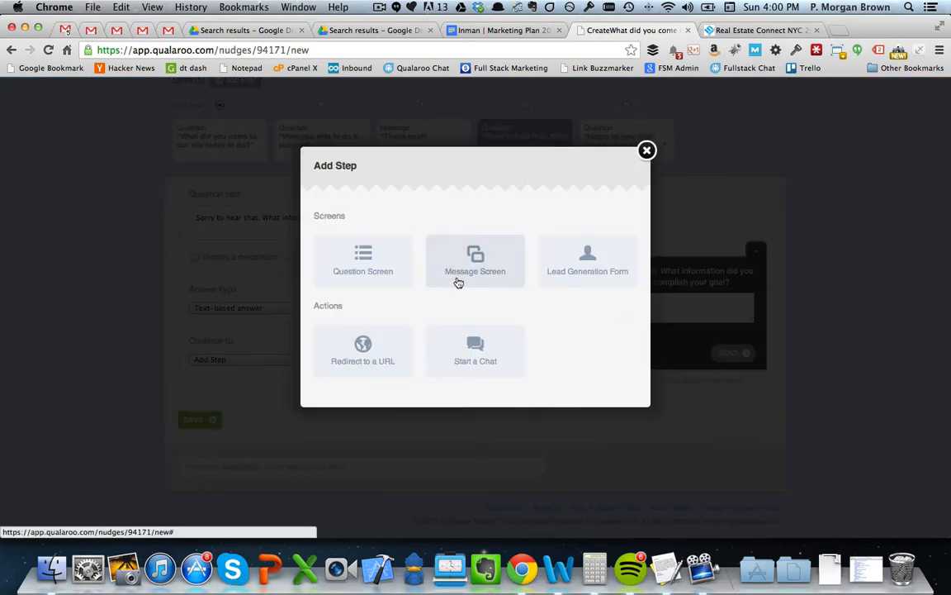
{"action": "left_click", "coordinate": [647, 150]}
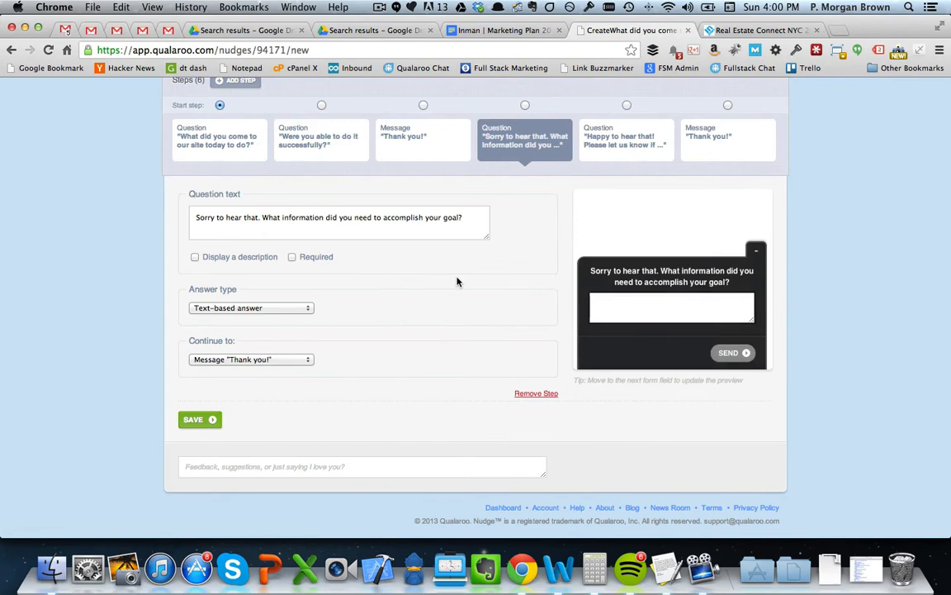
{"action": "mouse_move", "coordinate": [707, 155]}
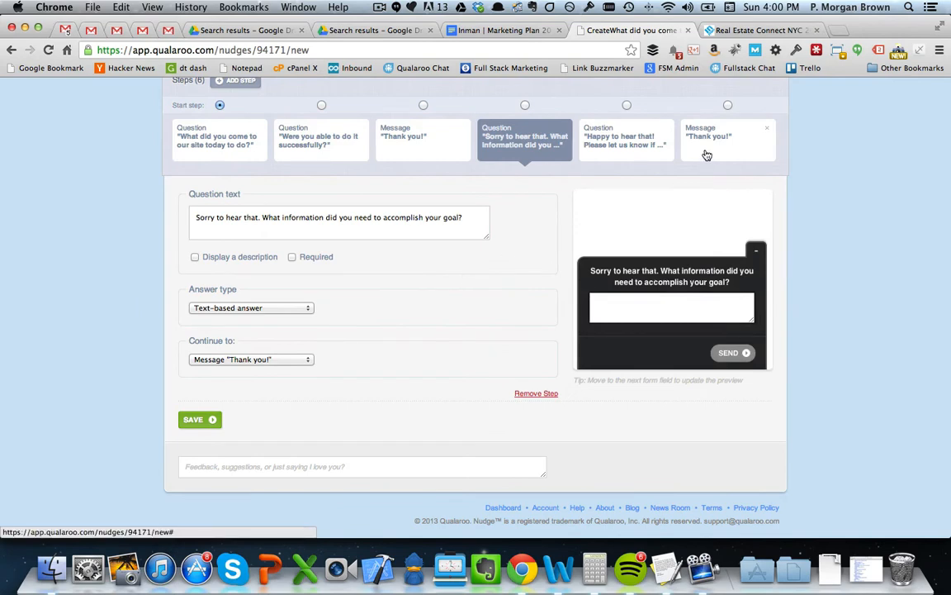
{"action": "left_click", "coordinate": [727, 141]}
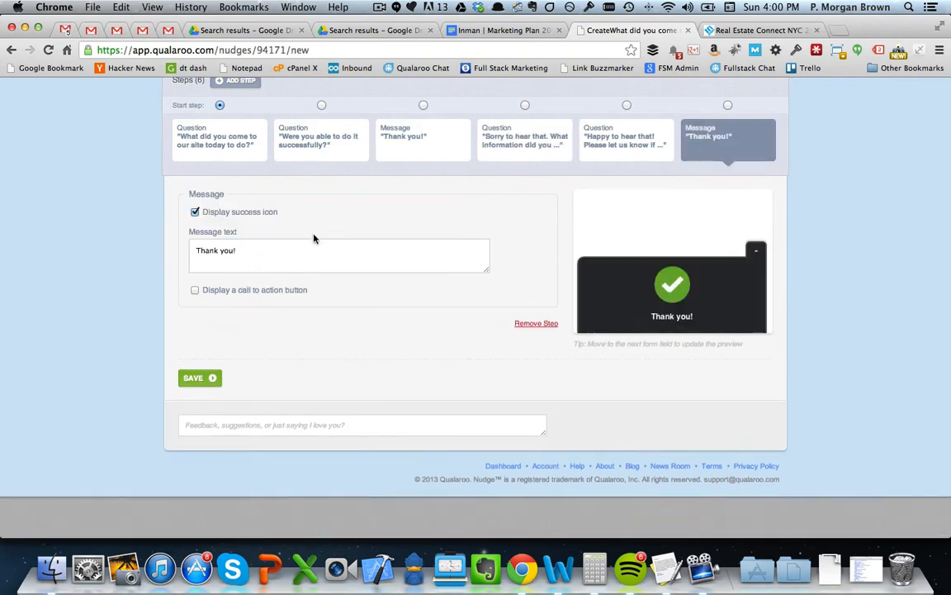
{"action": "left_click", "coordinate": [195, 211]}
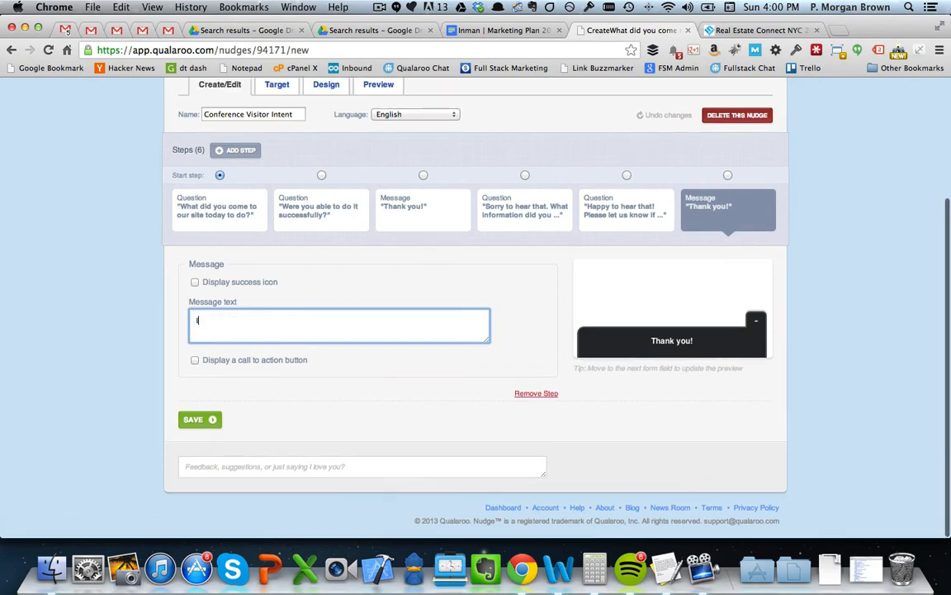
{"action": "type", "text": "If you have"}
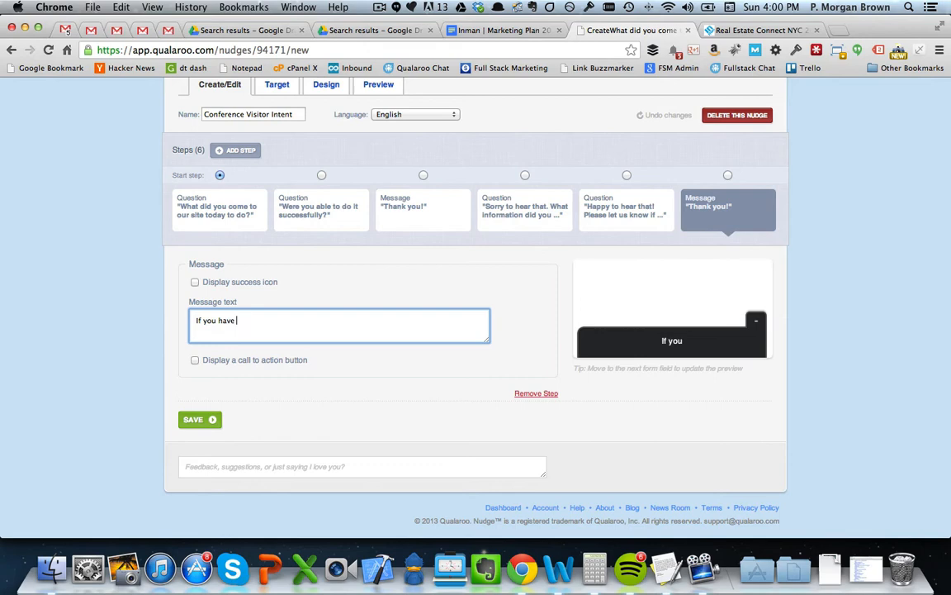
{"action": "type", "text": "further ques"}
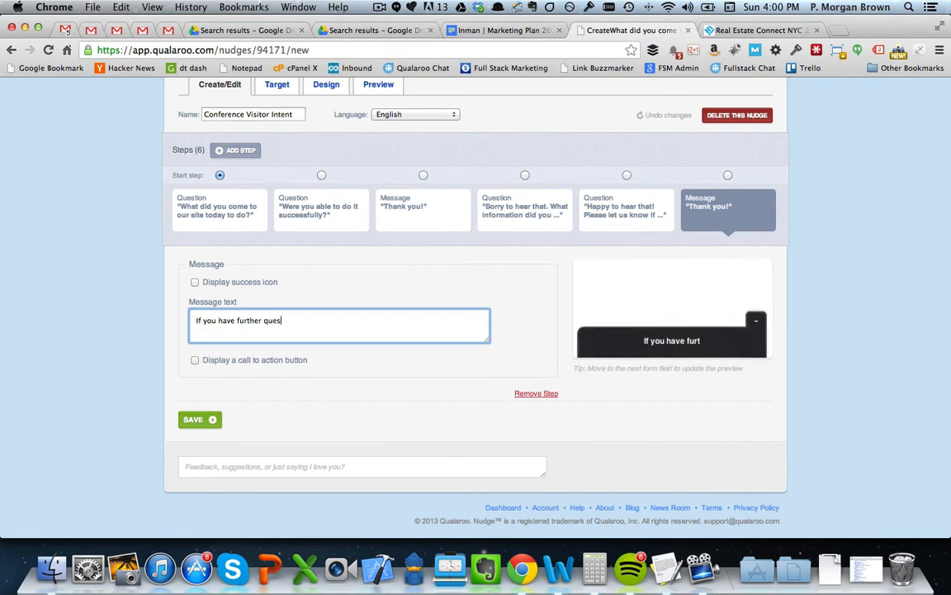
{"action": "type", "text": "tions please"}
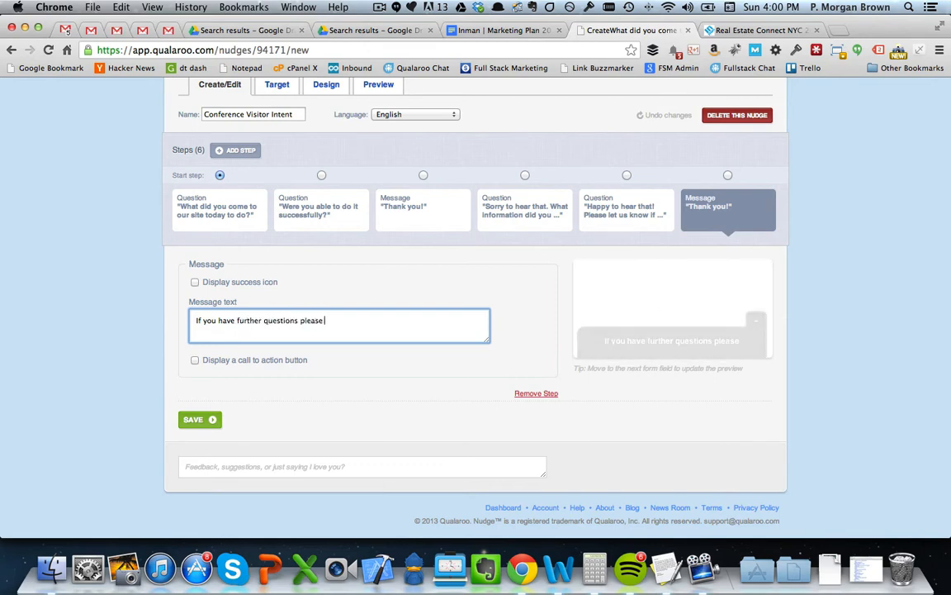
{"action": "type", "text": "contact us"}
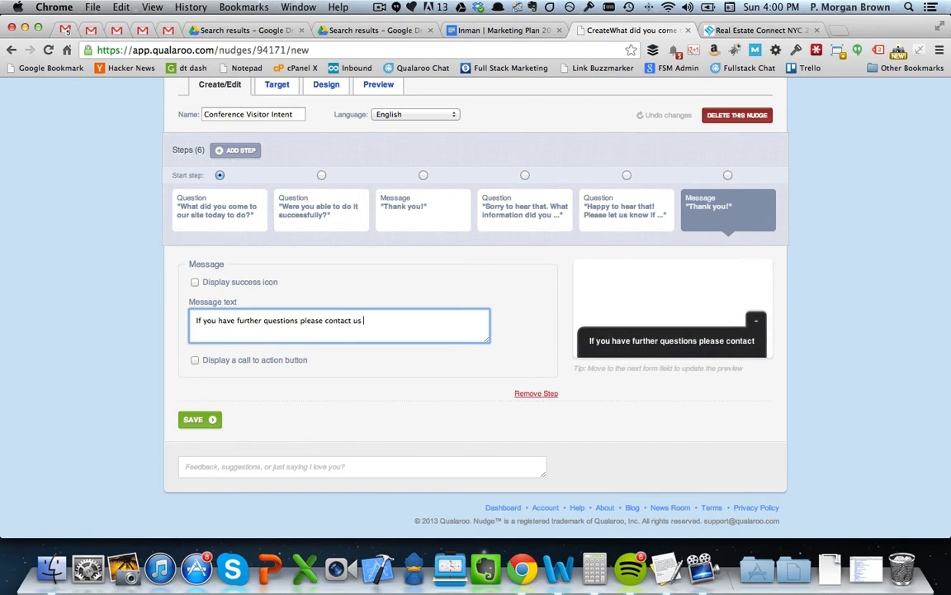
{"action": "type", "text": "at 800"}
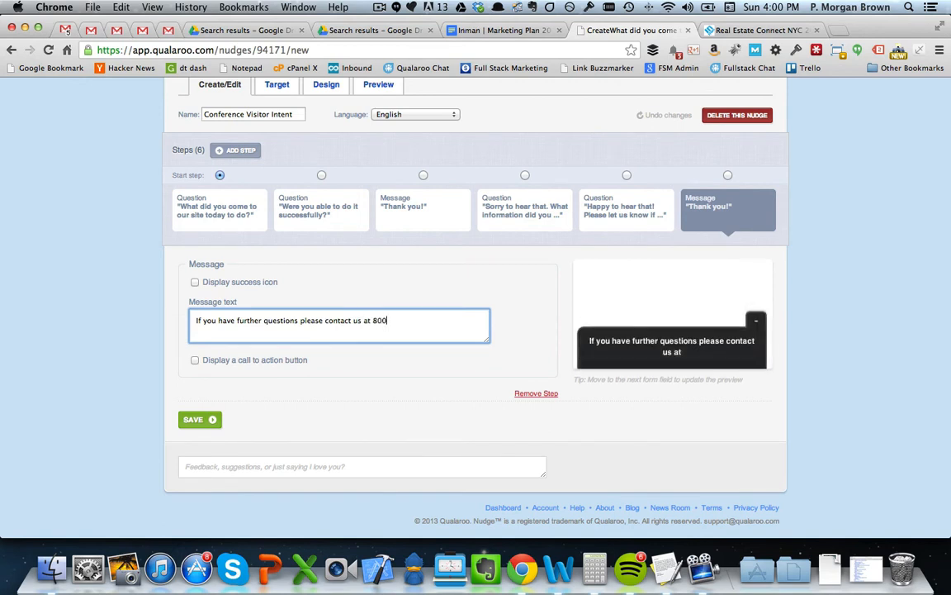
{"action": "type", "text": "-775"}
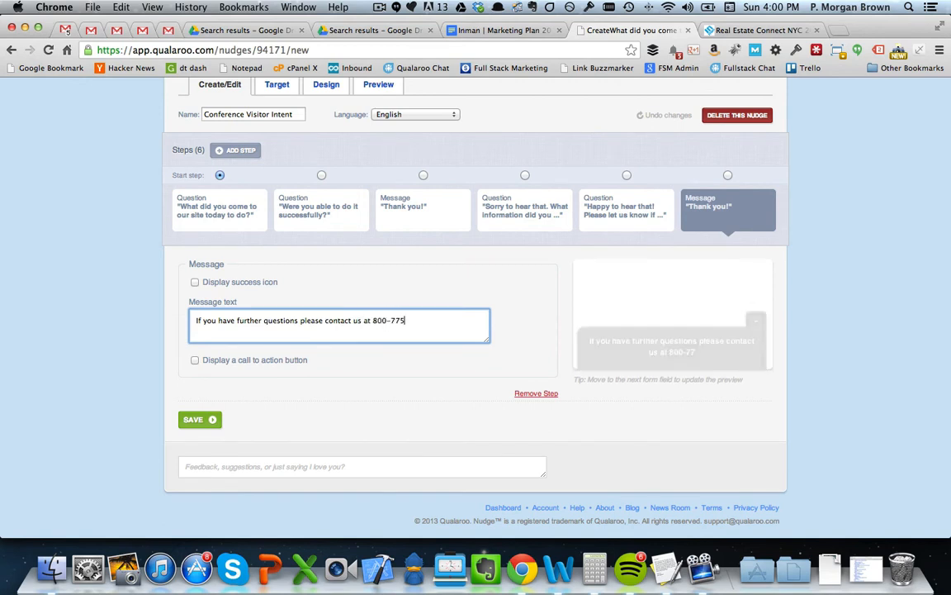
{"action": "type", "text": "-4662. We're"}
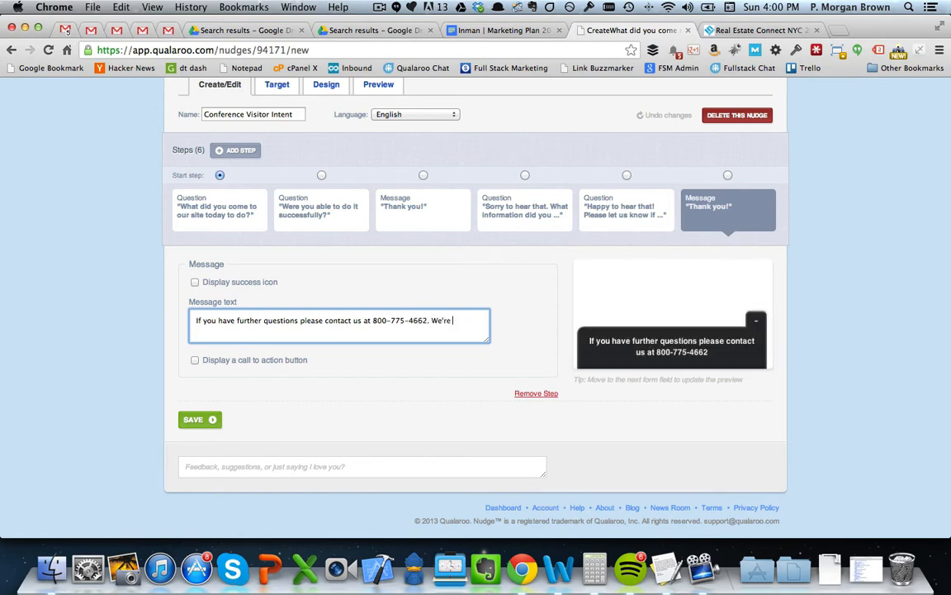
{"action": "type", "text": "happy to hel"}
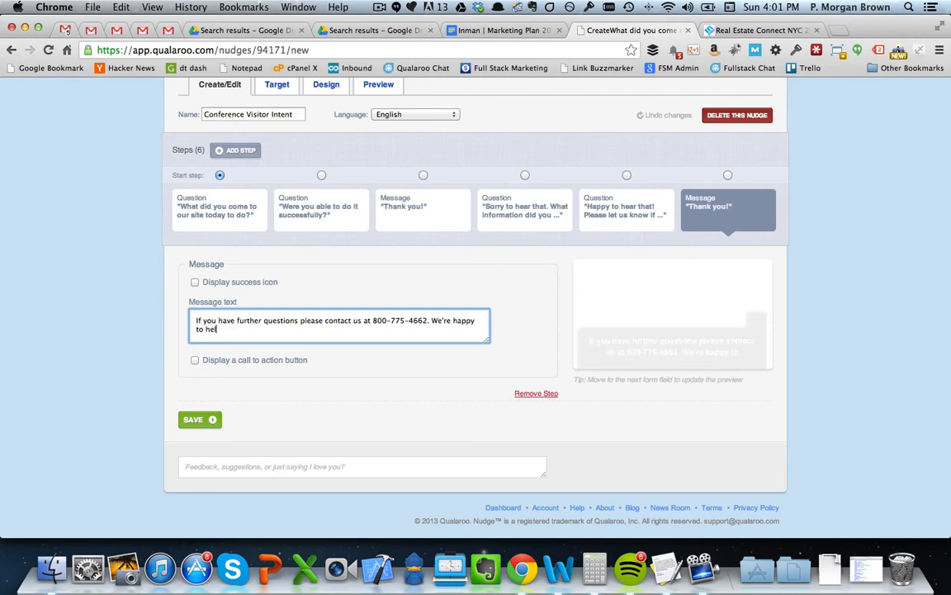
{"action": "type", "text": "p."}
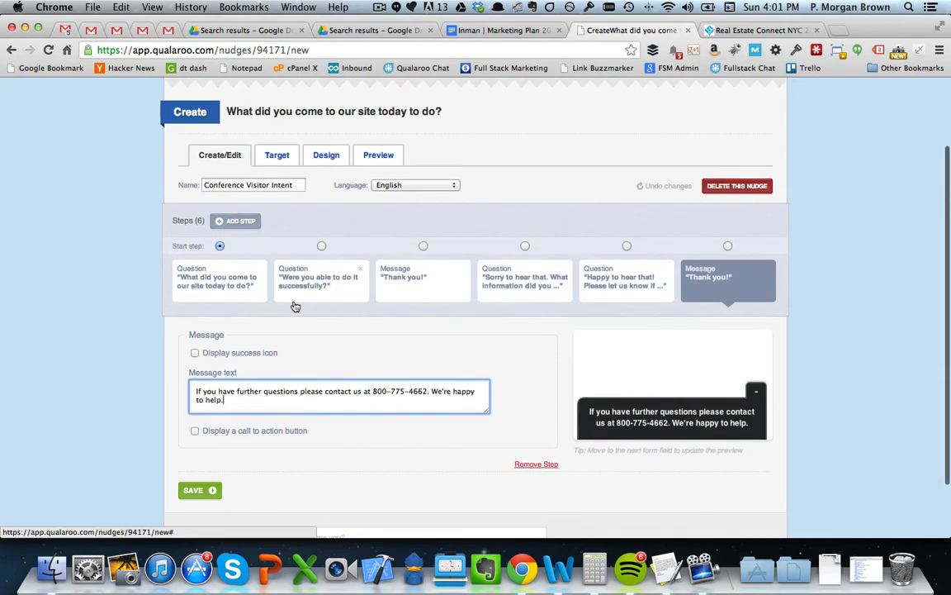
{"action": "mouse_move", "coordinate": [290, 208]}
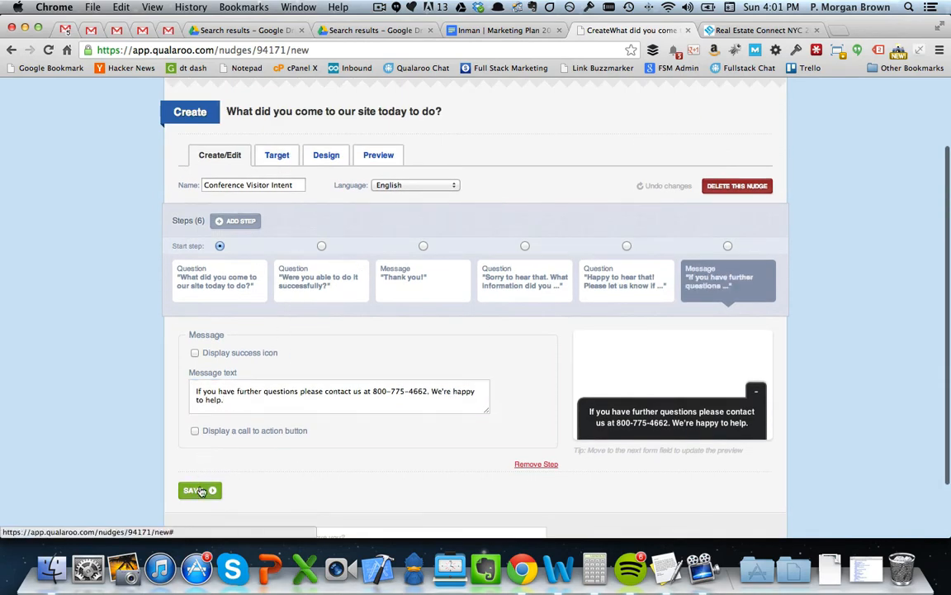
Save the survey, then bring up the Inman Real Estate Connect conference page.
{"action": "left_click", "coordinate": [193, 488]}
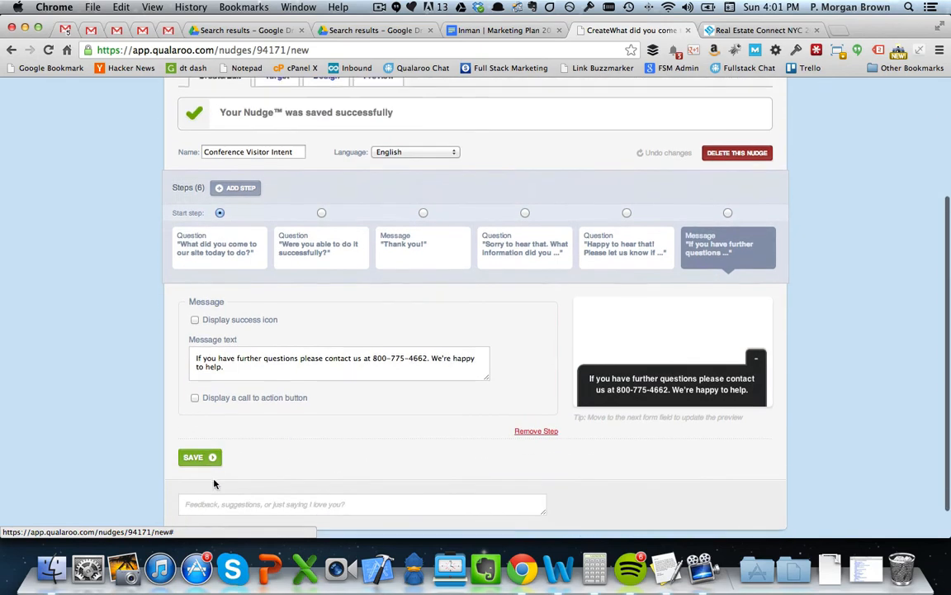
{"action": "scroll", "scroll_direction": "up", "scroll_amount": 3}
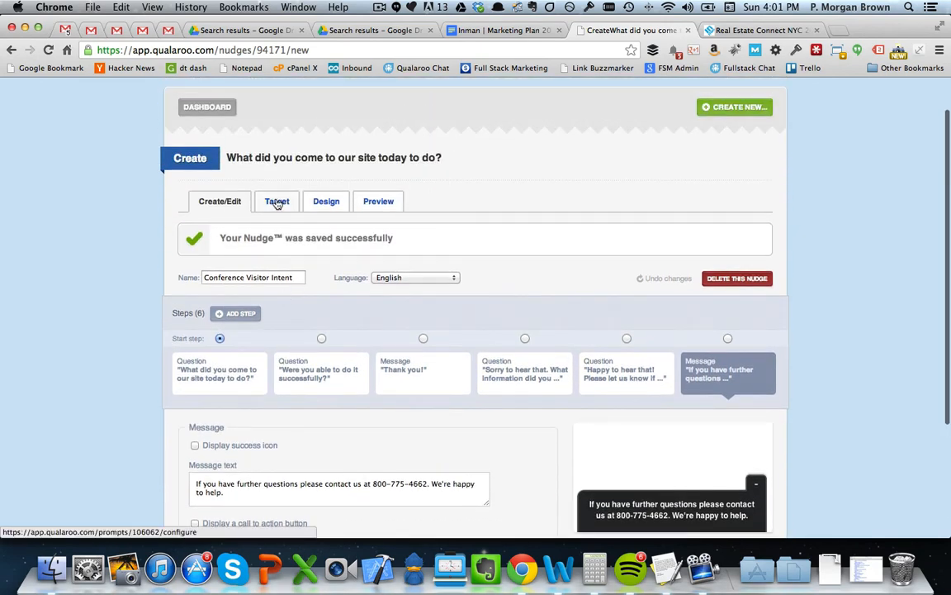
{"action": "left_click", "coordinate": [756, 30]}
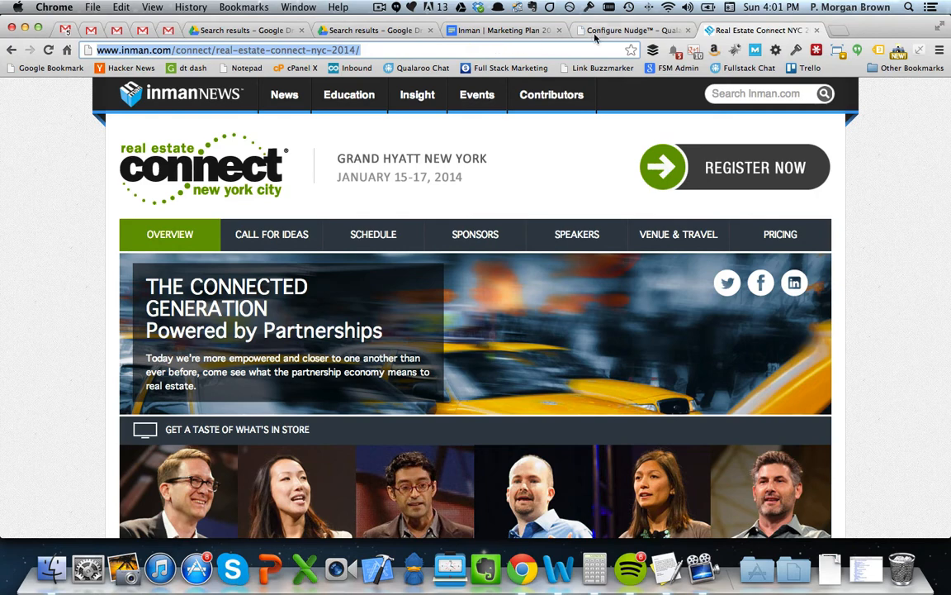
Target the conference page and its sub-pages, showing the nudge only once per visitor.
{"action": "left_click", "coordinate": [631, 30]}
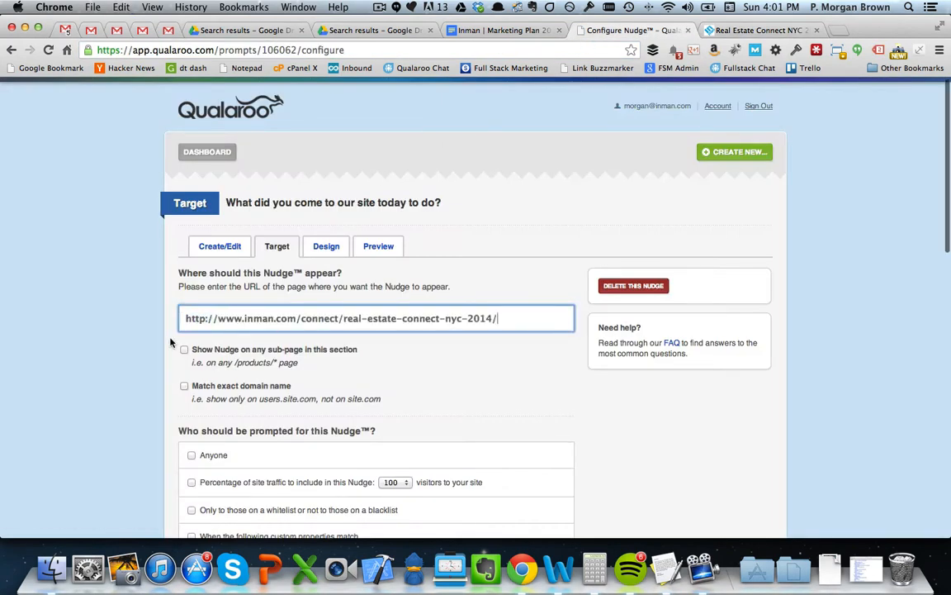
{"action": "scroll", "scroll_direction": "down", "scroll_amount": 3}
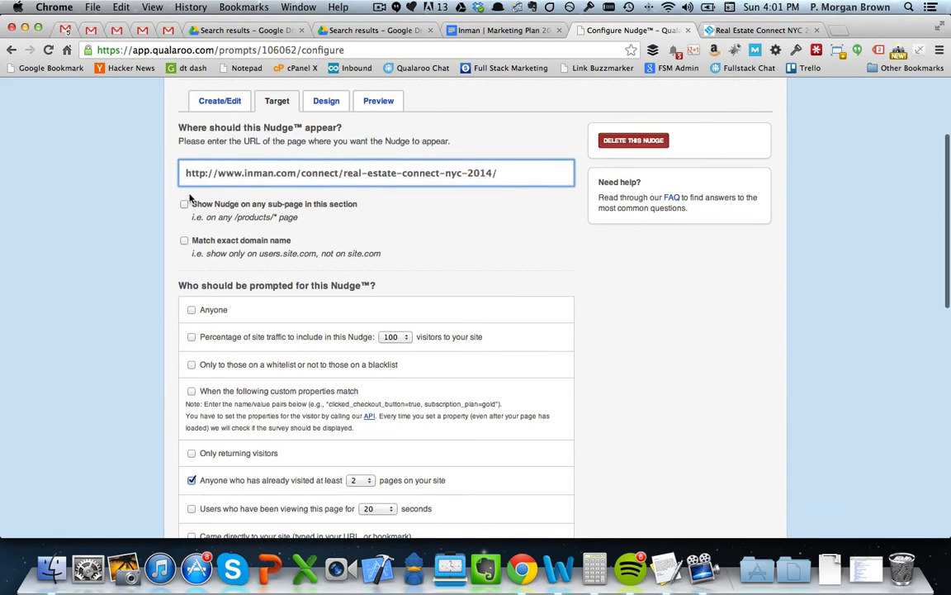
{"action": "left_click", "coordinate": [185, 203]}
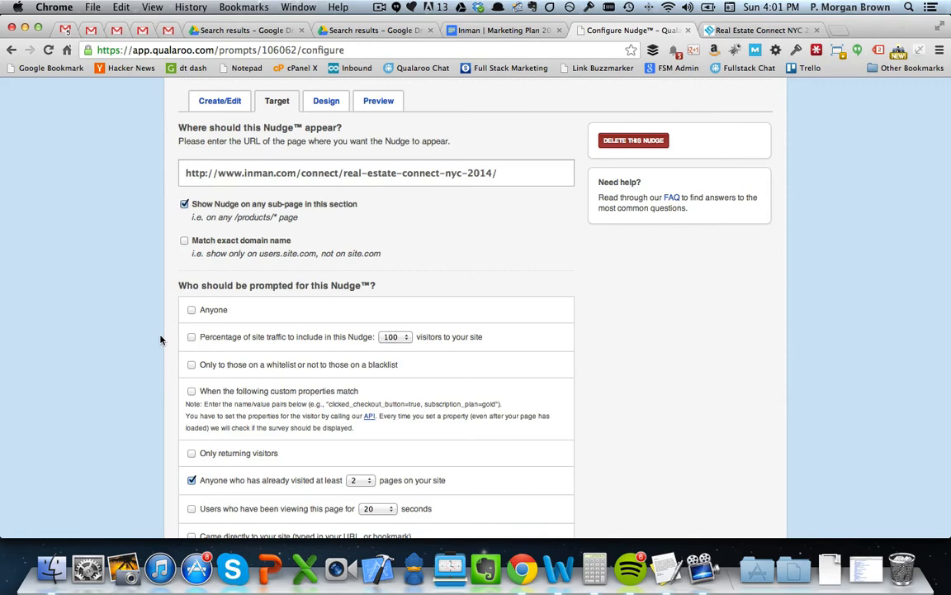
{"action": "scroll", "scroll_direction": "down", "scroll_amount": 3}
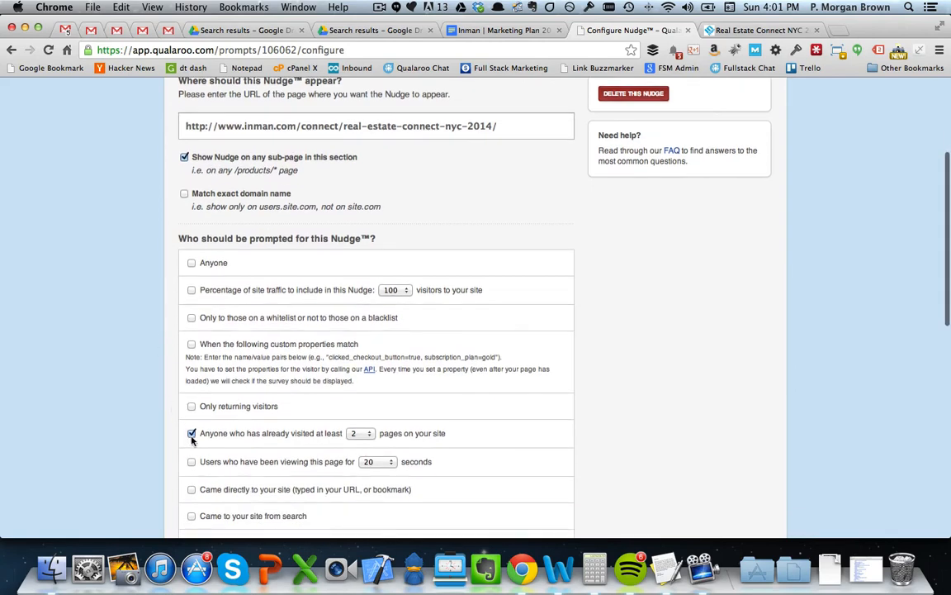
{"action": "scroll", "scroll_direction": "down", "scroll_amount": 3}
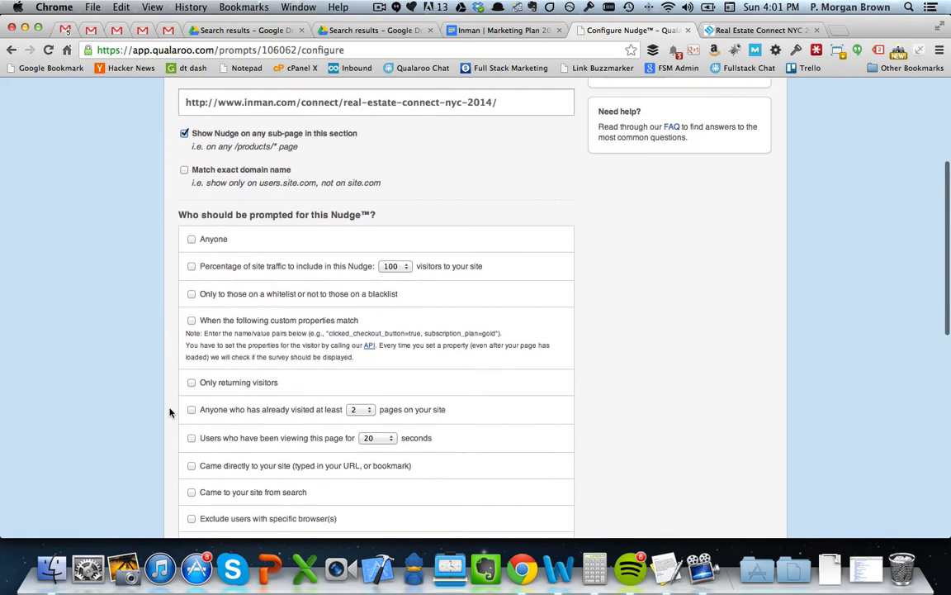
{"action": "scroll", "scroll_direction": "down", "scroll_amount": 3}
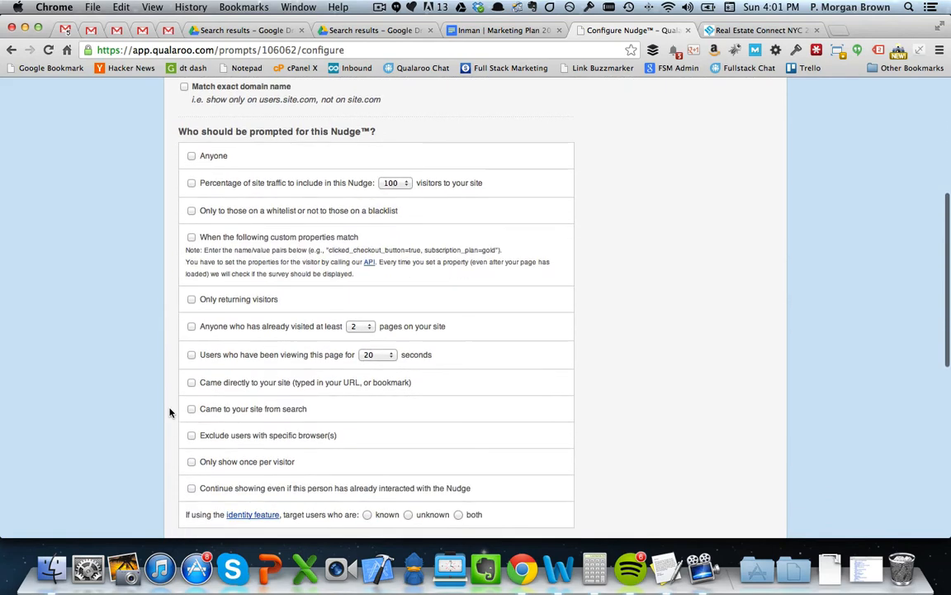
{"action": "left_click", "coordinate": [191, 460]}
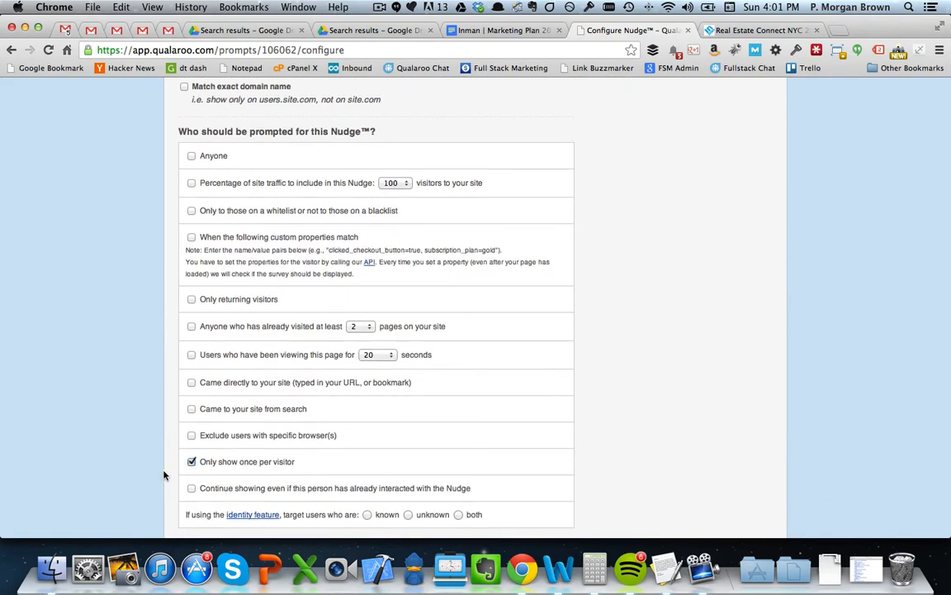
Review the remaining options and save the targeting settings.
{"action": "scroll", "scroll_direction": "down", "scroll_amount": 3}
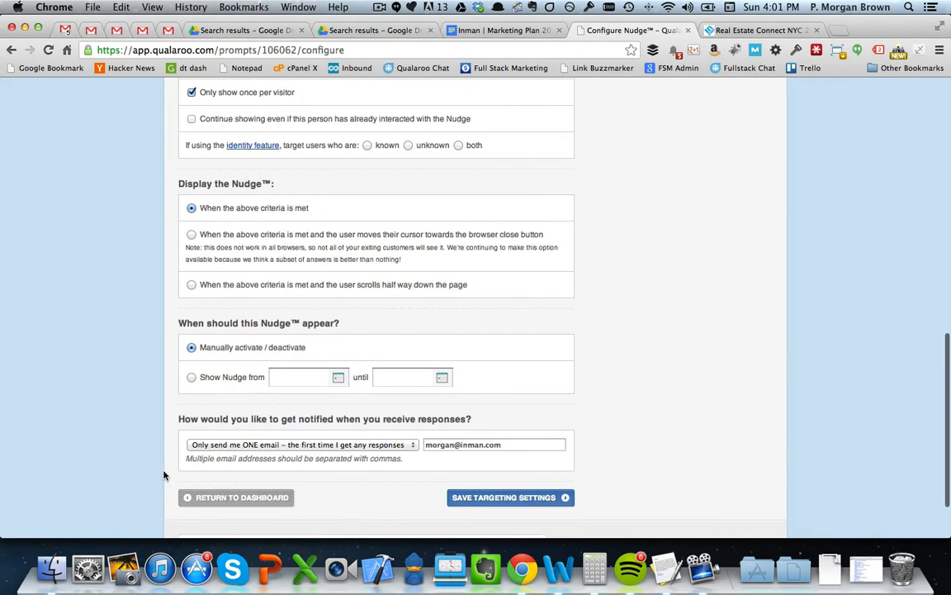
{"action": "scroll", "scroll_direction": "up", "scroll_amount": 3}
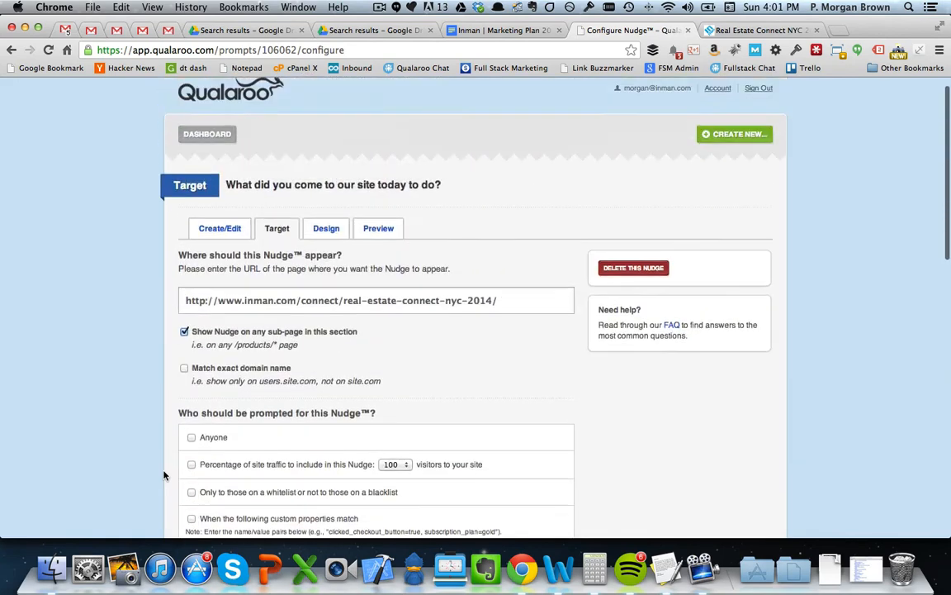
{"action": "scroll", "scroll_direction": "down", "scroll_amount": 3}
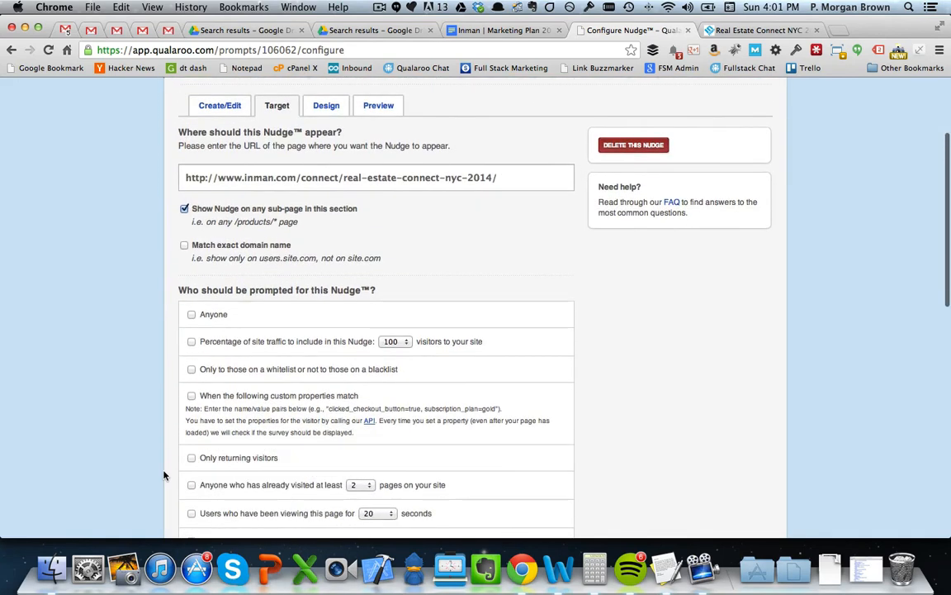
{"action": "scroll", "scroll_direction": "down", "scroll_amount": 3}
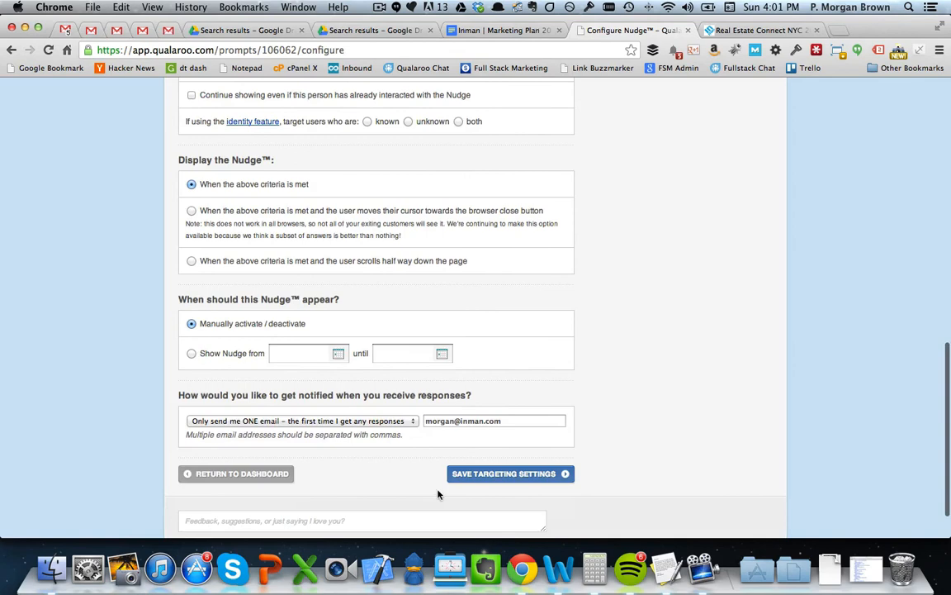
{"action": "left_click", "coordinate": [509, 472]}
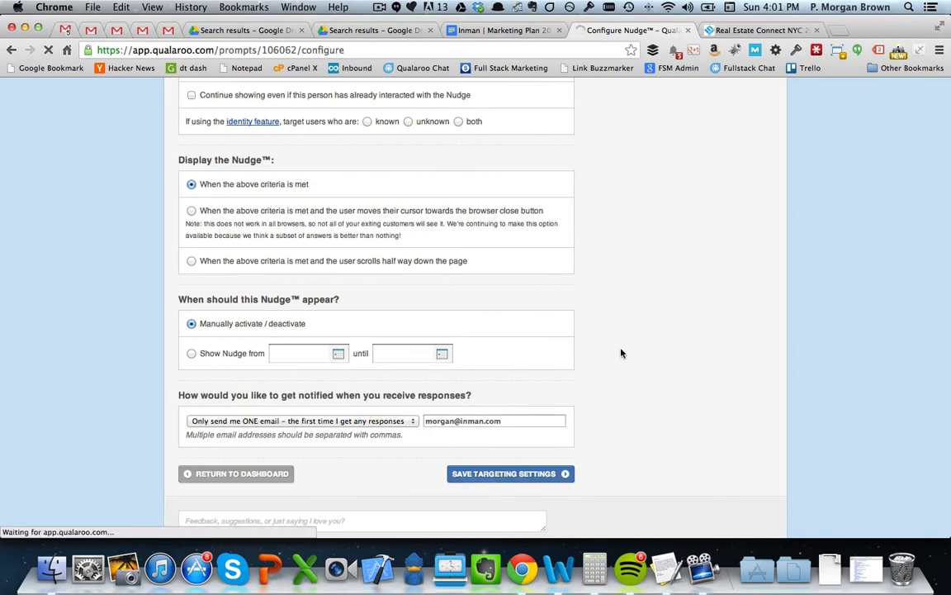
{"action": "left_click", "coordinate": [509, 473]}
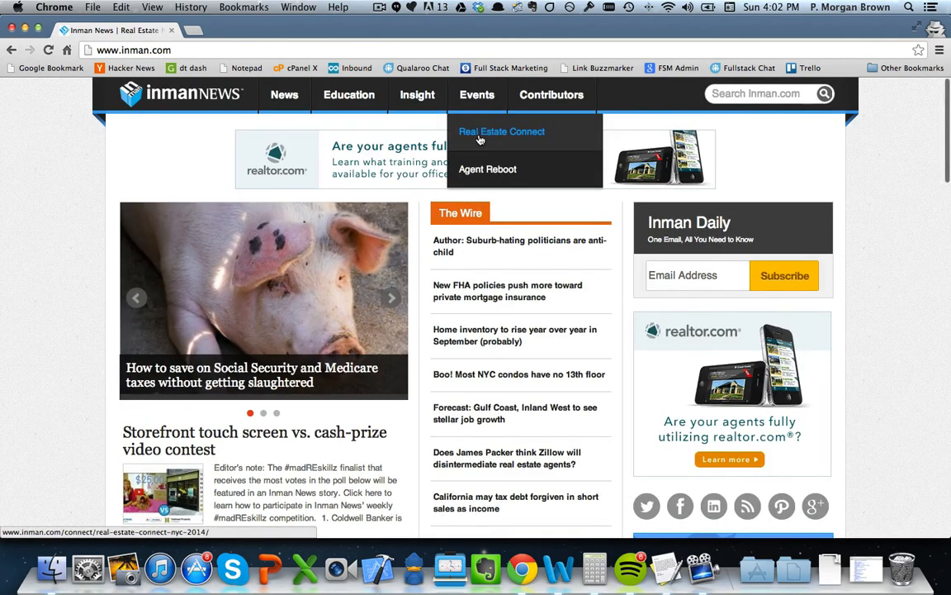
Load the Real Estate Connect page from the Events menu to see the survey pop up.
{"action": "left_click", "coordinate": [502, 132]}
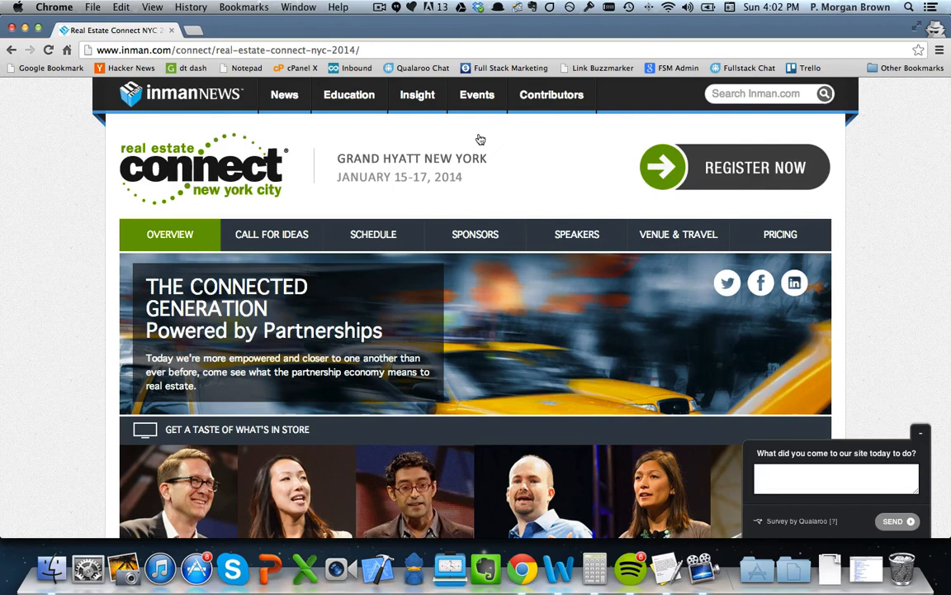
{"action": "mouse_move", "coordinate": [476, 131]}
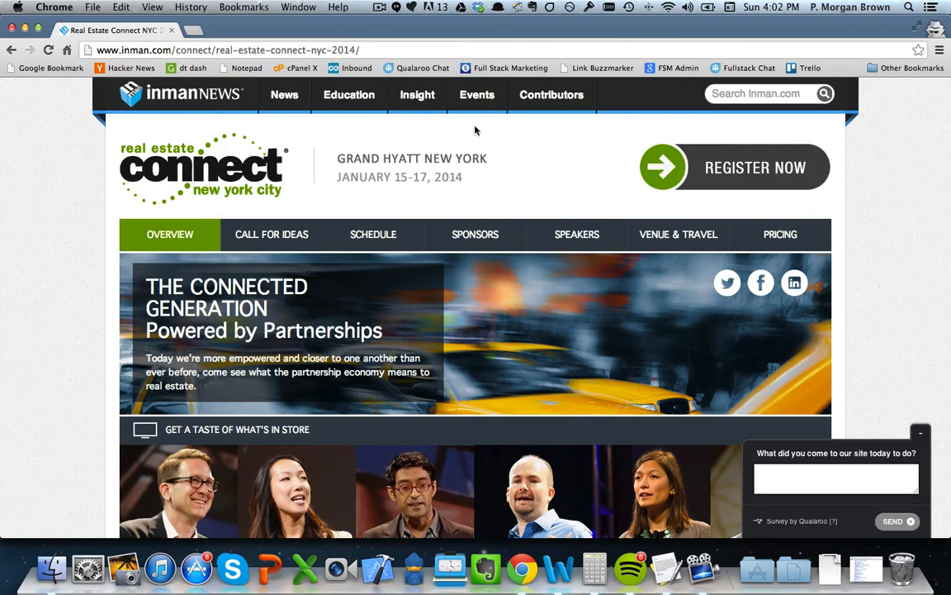
{"action": "mouse_move", "coordinate": [594, 182]}
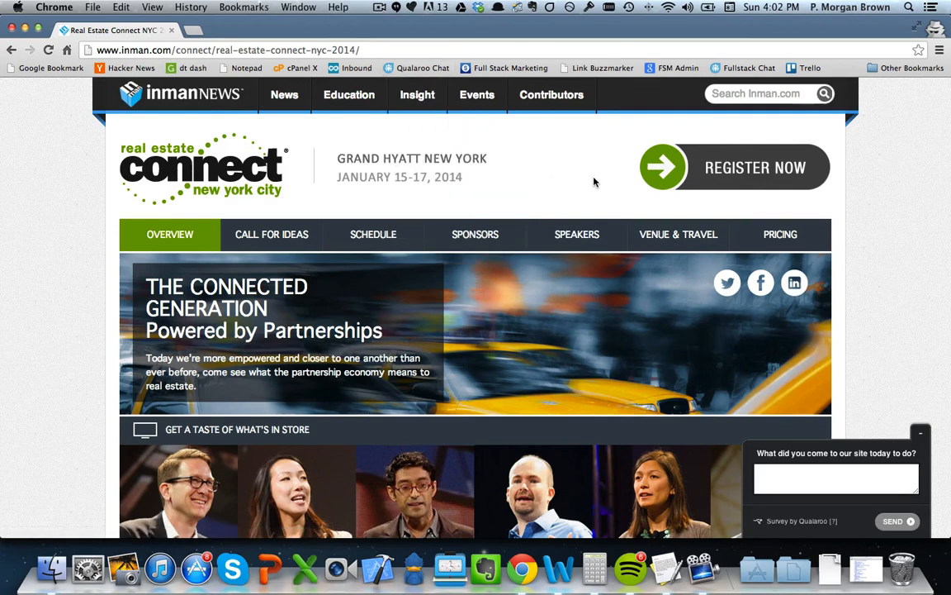